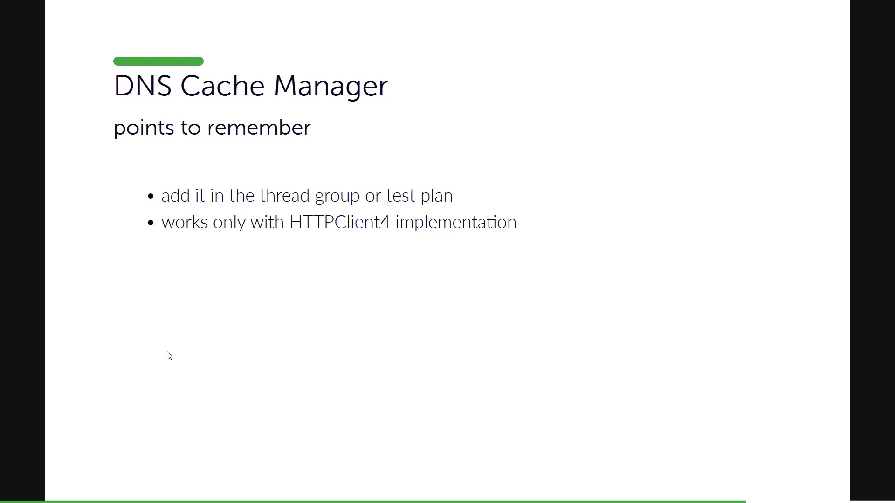
Step: Exit the Slides.com presentation and switch to the JMeter window
key("Escape")
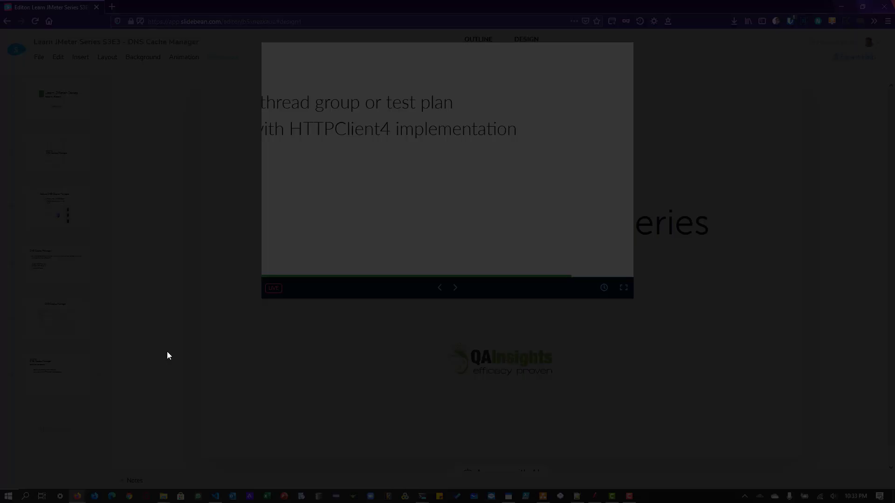
left_click(599, 495)
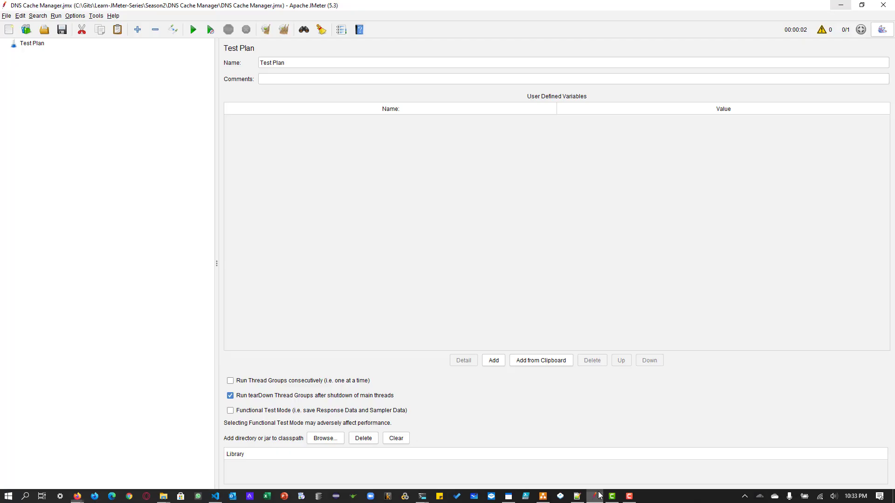
Step: Add a Thread Group under Test Plan and a DNS Cache Manager inside it, keeping defaults
left_click(31, 43)
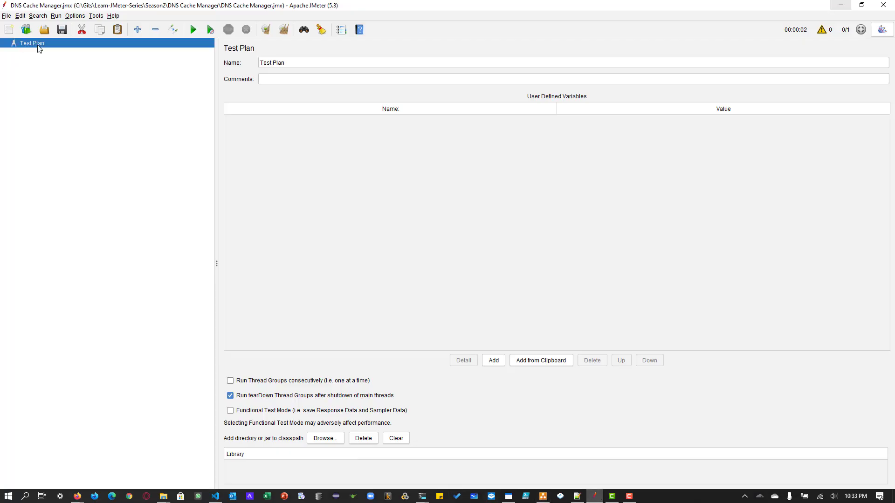
right_click(32, 43)
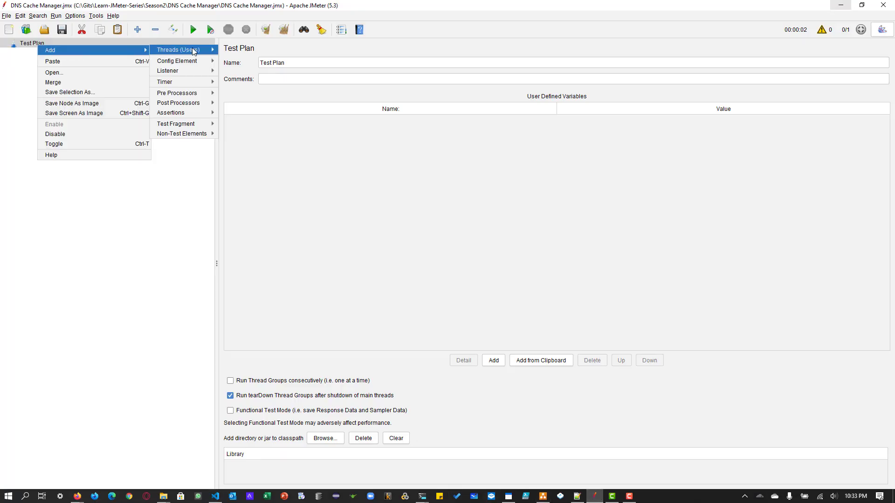
left_click(177, 49)
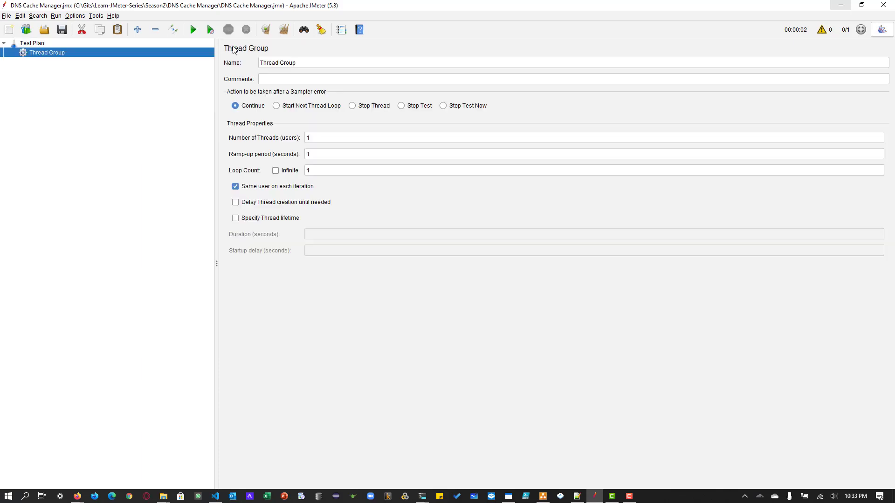
right_click(47, 52)
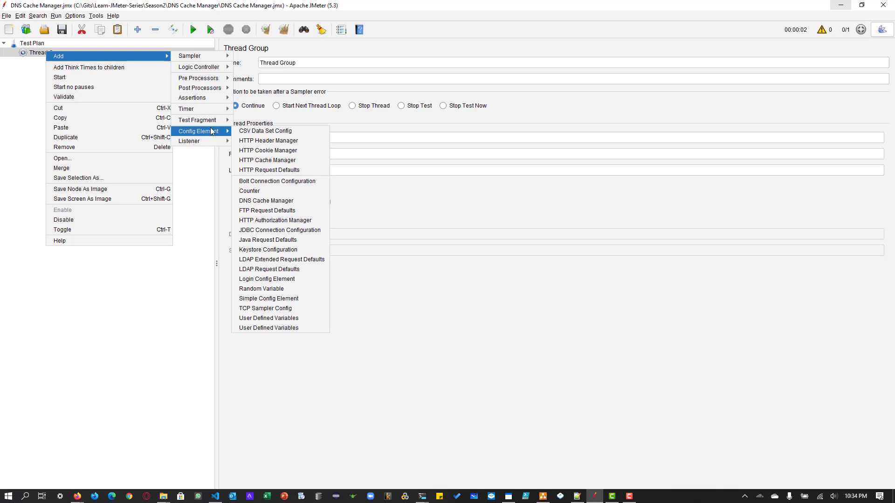
mouse_move(266, 201)
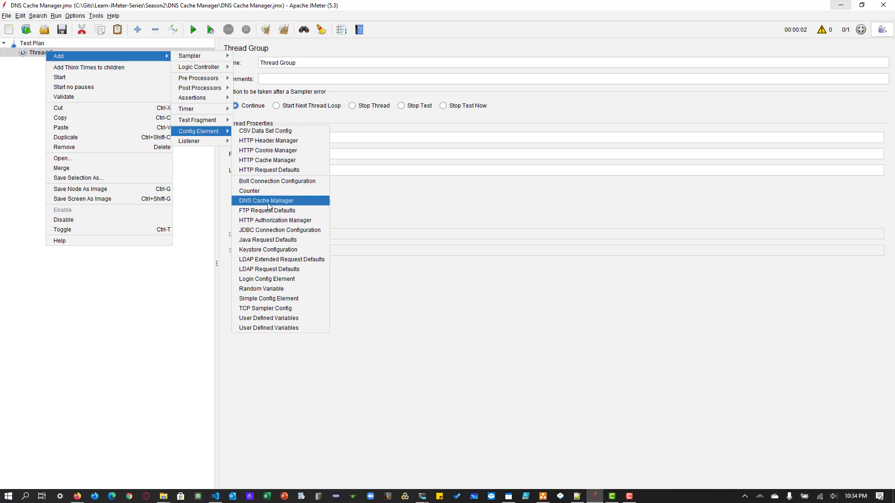
left_click(265, 200)
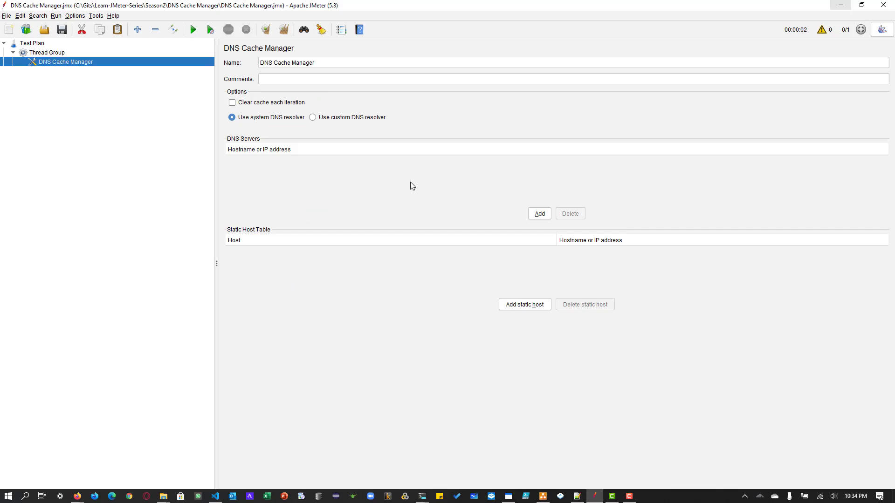
Step: Add DNS servers 1.1.1.1 and 1.0.0.1 to the custom resolver and clear cache each iteration
left_click(538, 214)
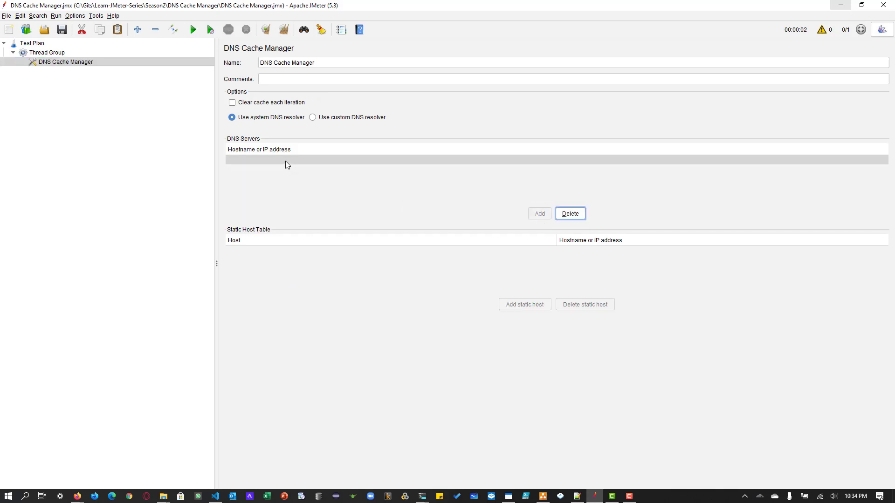
mouse_move(329, 124)
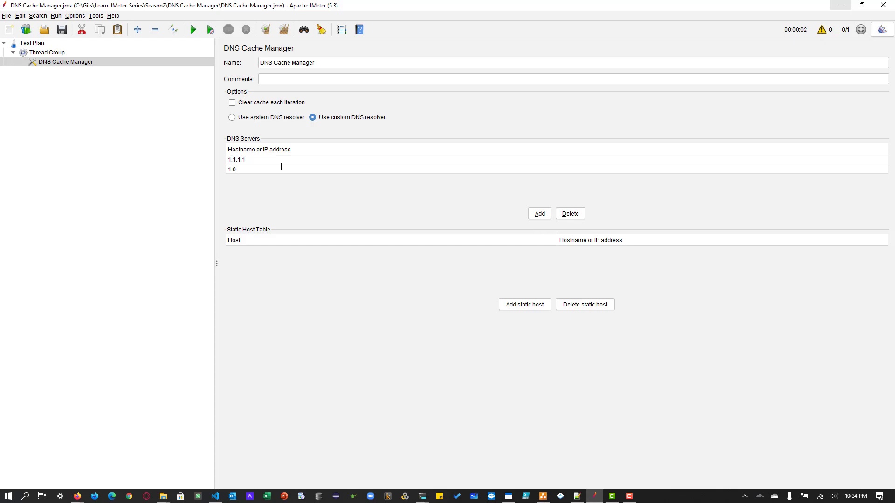
type(".0.1")
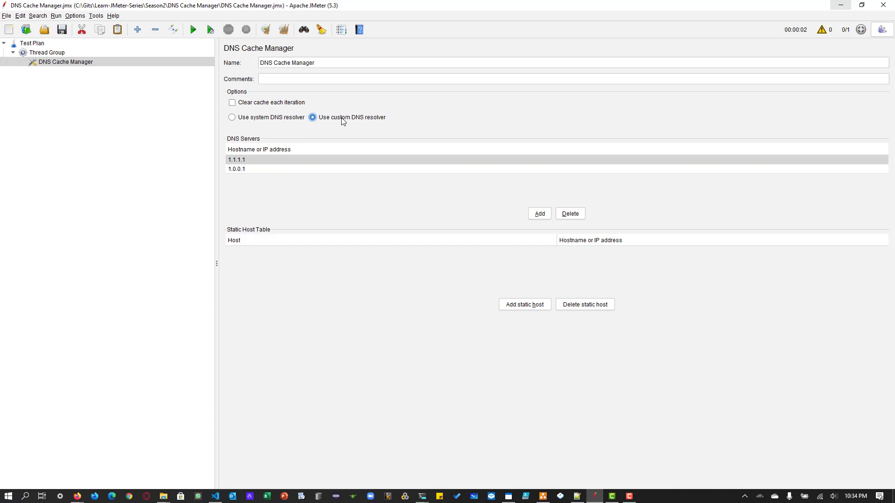
mouse_move(269, 106)
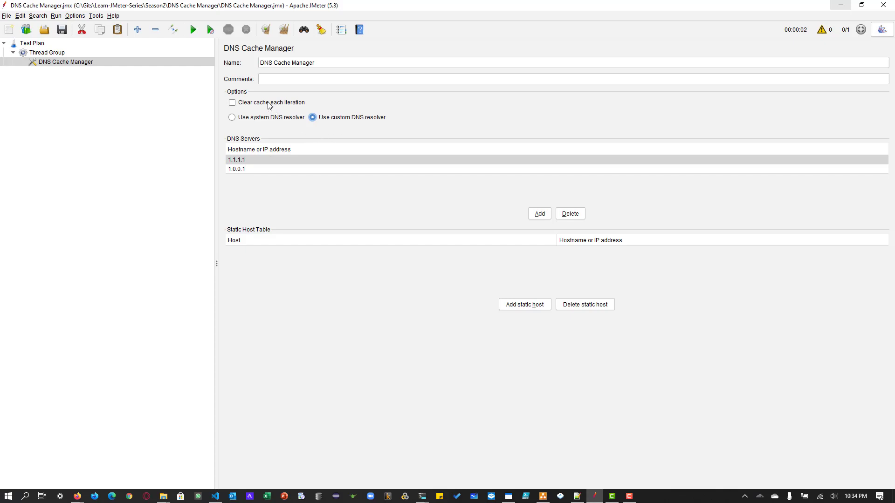
left_click(232, 102)
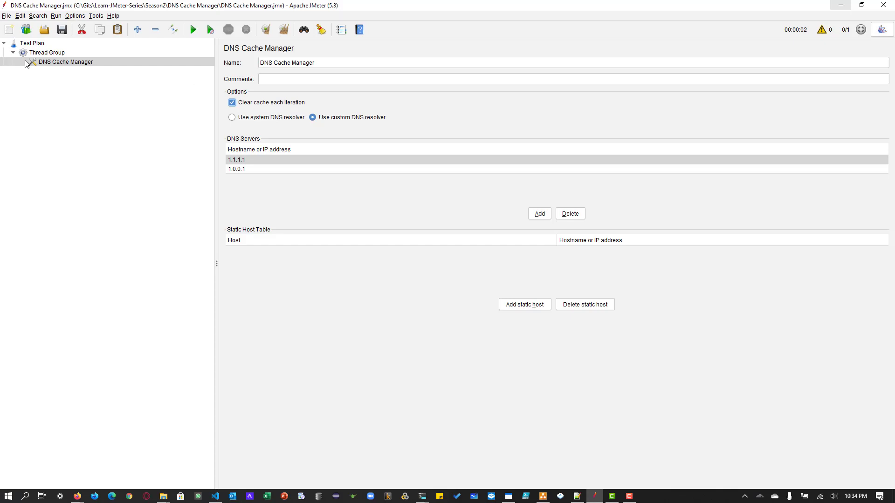
Step: Add an HTTP Request sampler to the Thread Group with server example.com
right_click(47, 52)
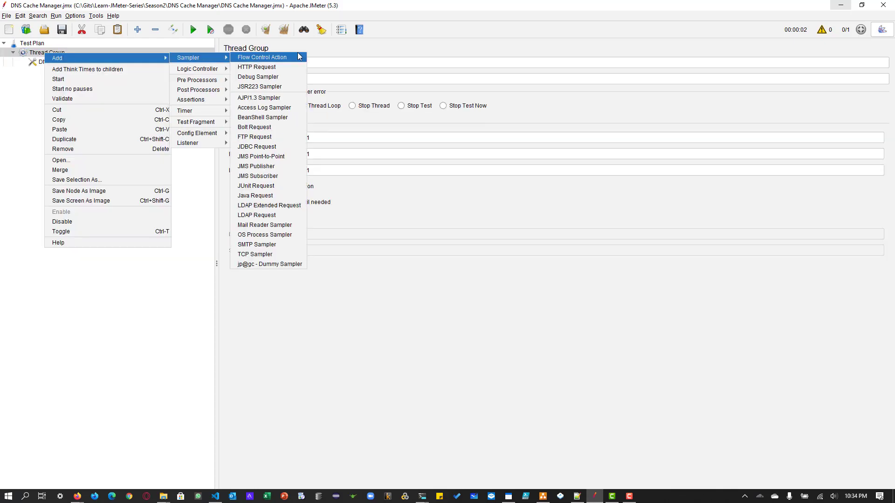
left_click(257, 67)
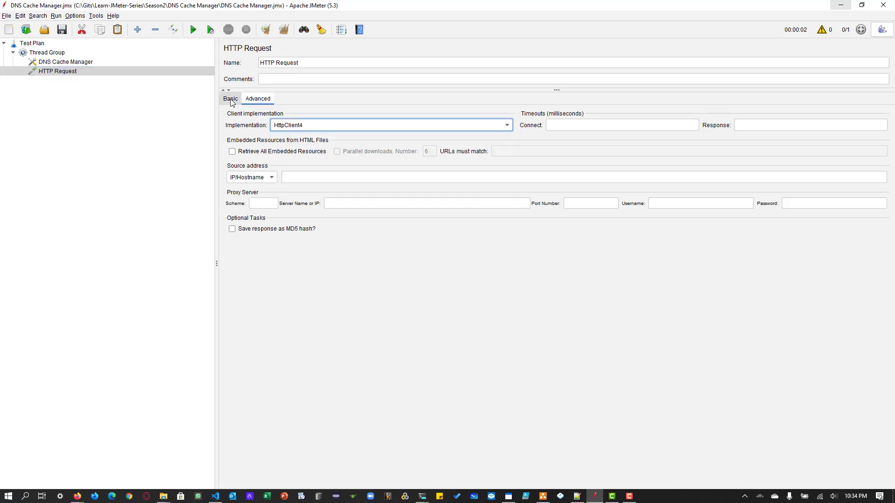
left_click(231, 97)
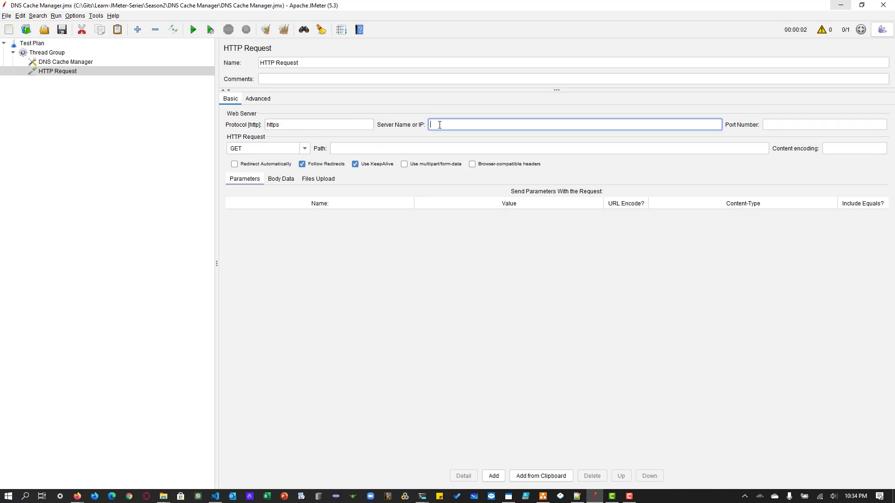
type("example.com")
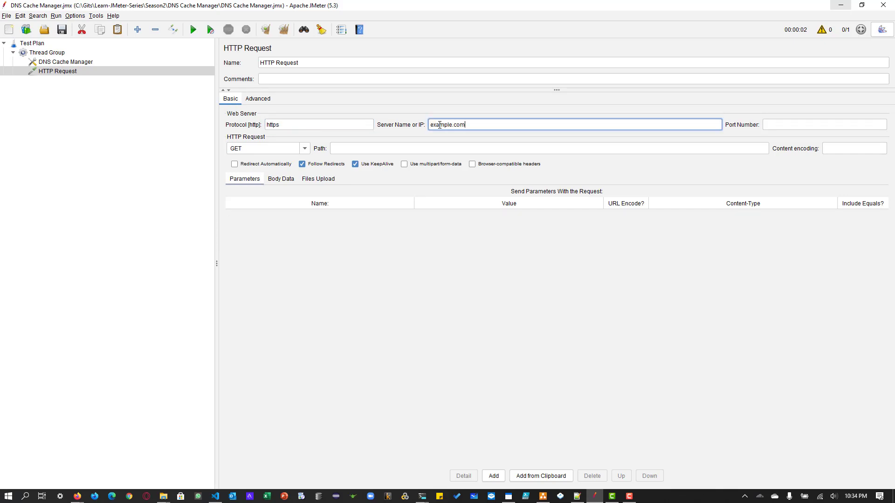
left_click(47, 52)
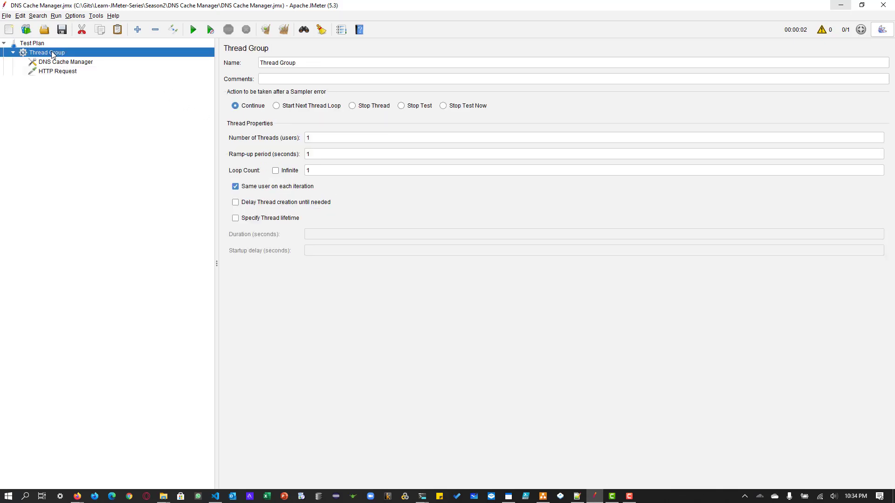
Step: Add View Results Tree and Summary Report listeners, save the plan, and show the results tree
left_click(62, 80)
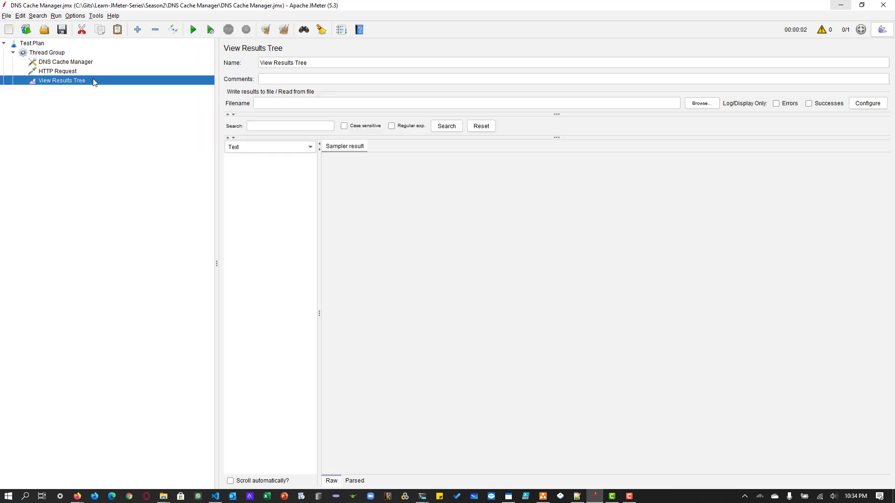
right_click(46, 52)
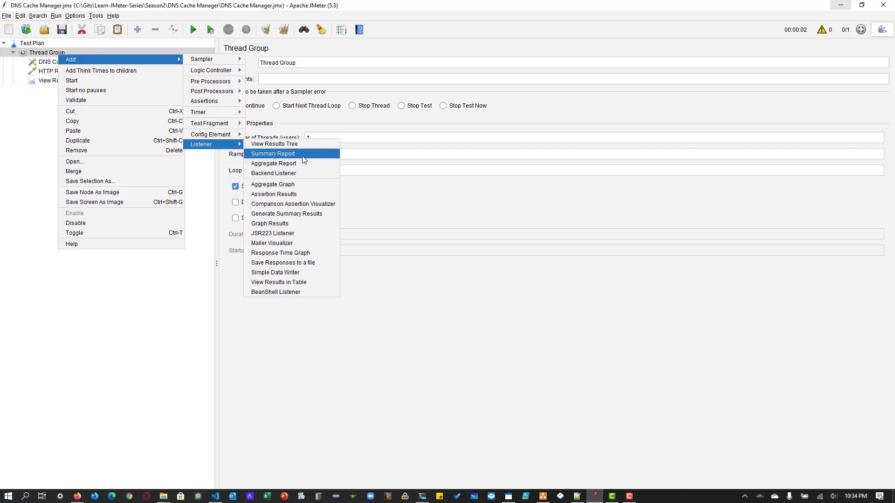
left_click(273, 154)
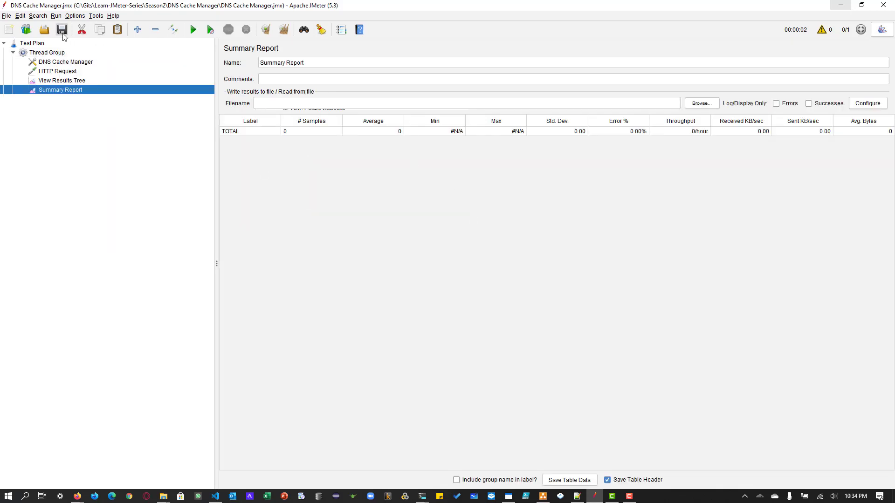
left_click(57, 71)
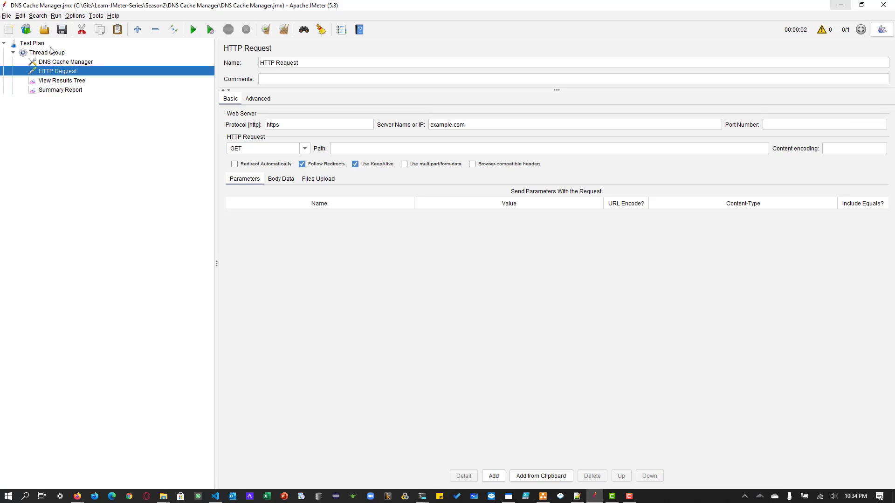
left_click(47, 52)
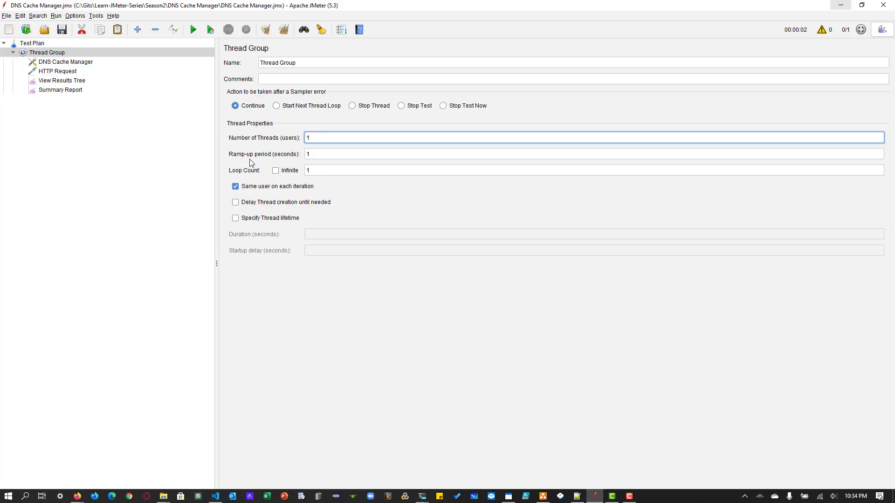
mouse_move(93, 97)
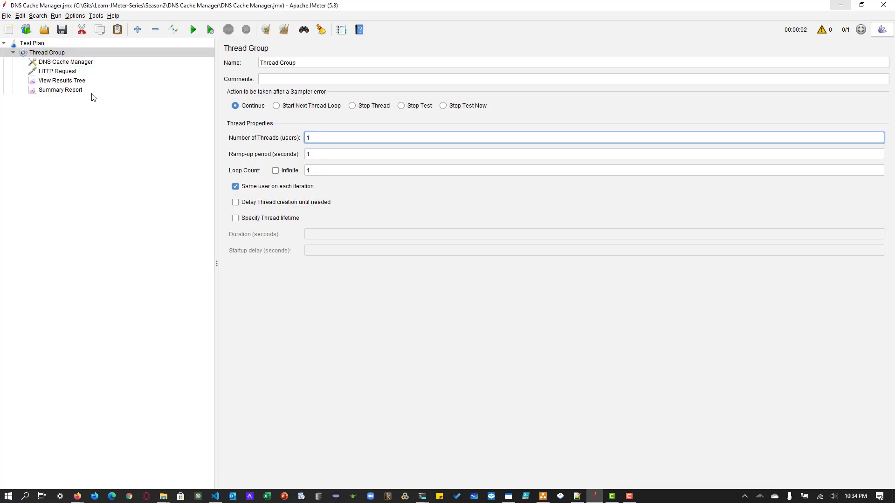
left_click(61, 80)
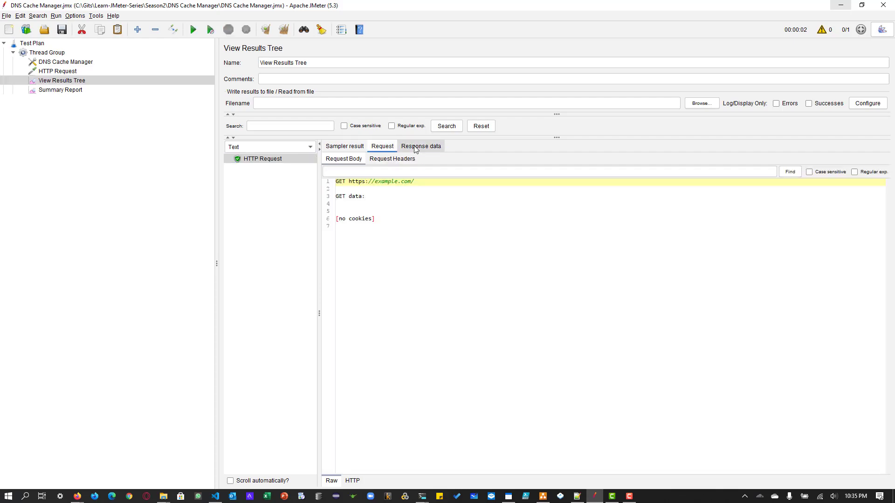
Step: View the example.com response data of the HTTP Request result
left_click(420, 146)
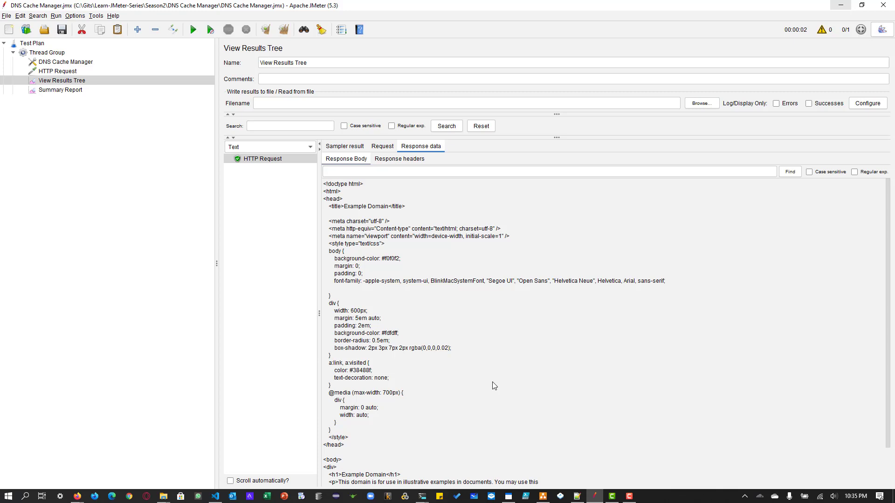
mouse_move(183, 90)
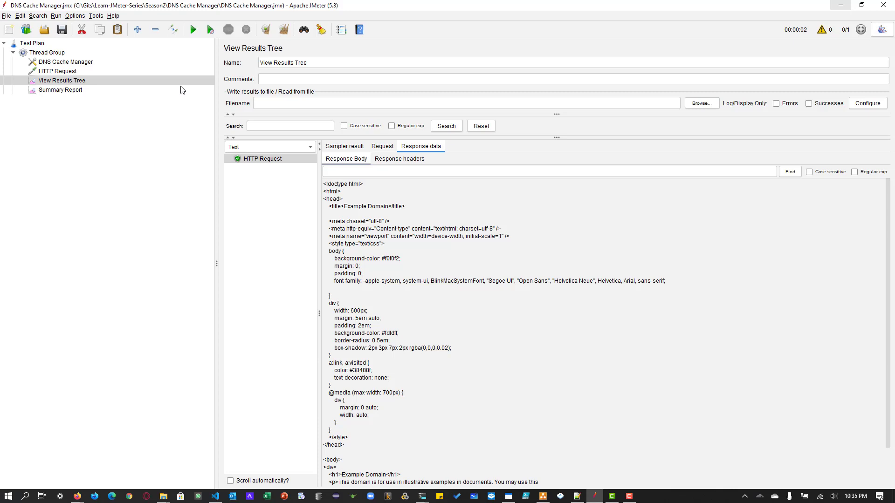
left_click(75, 16)
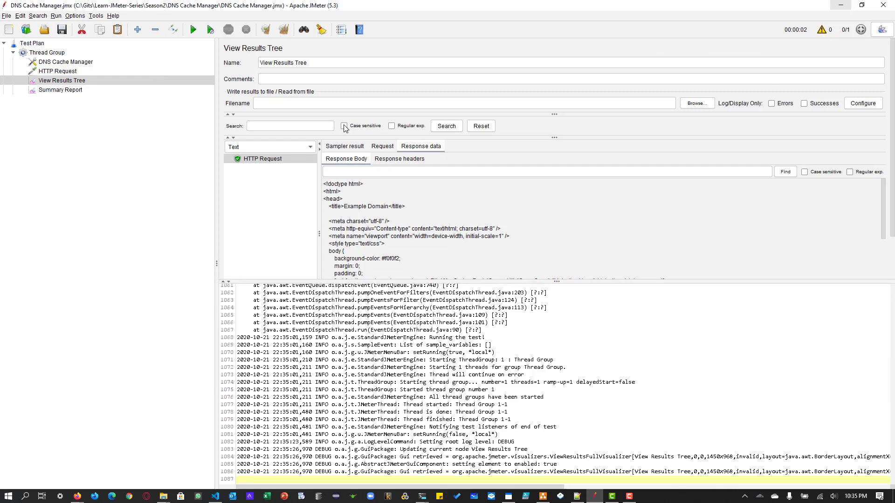
Step: Clear all earlier results and log messages
left_click(283, 29)
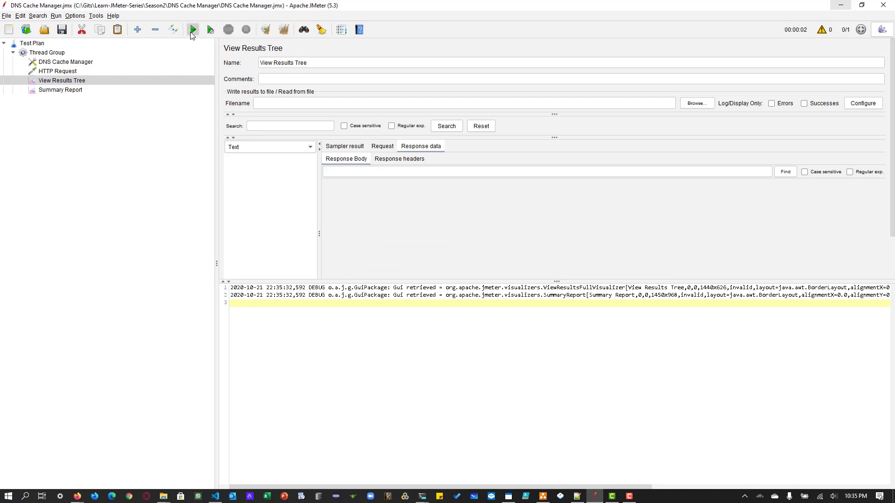
left_click(193, 30)
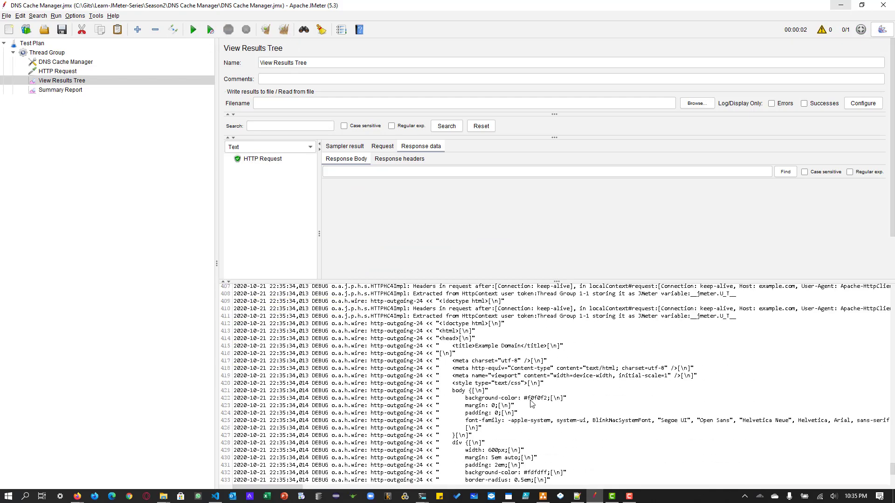
scroll("up", 3)
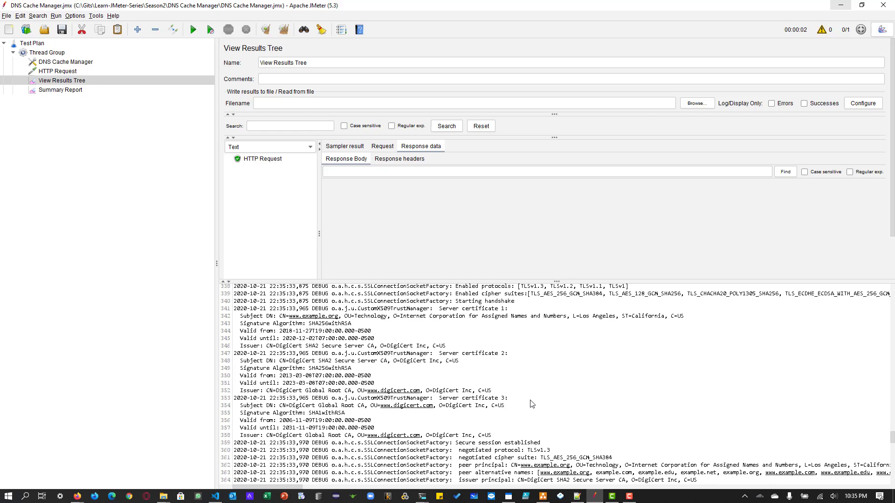
scroll("up", 3)
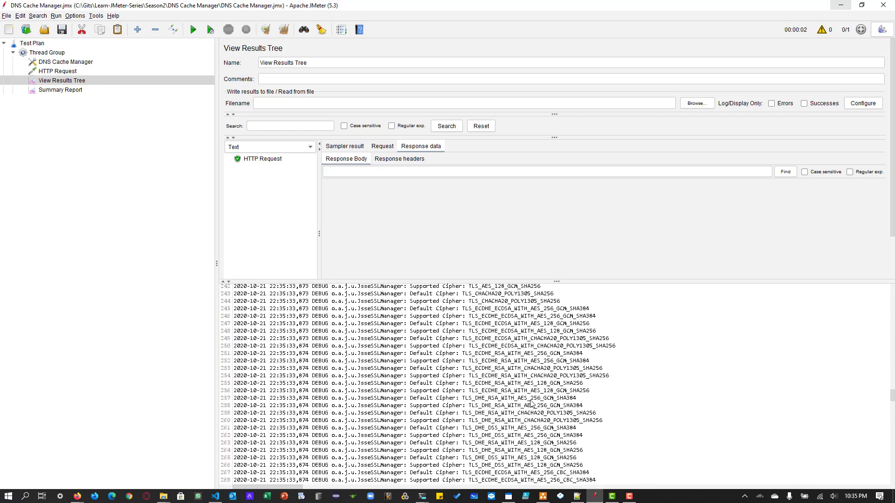
scroll("up", 3)
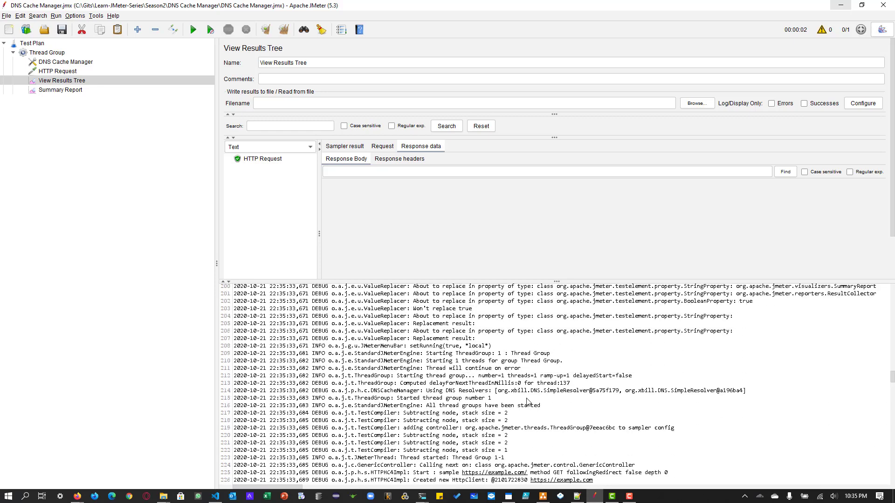
scroll("up", 3)
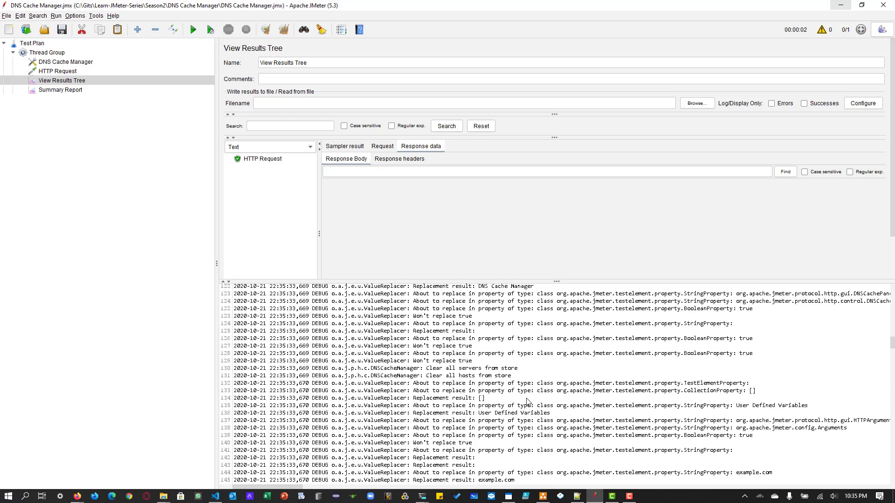
scroll("up", 3)
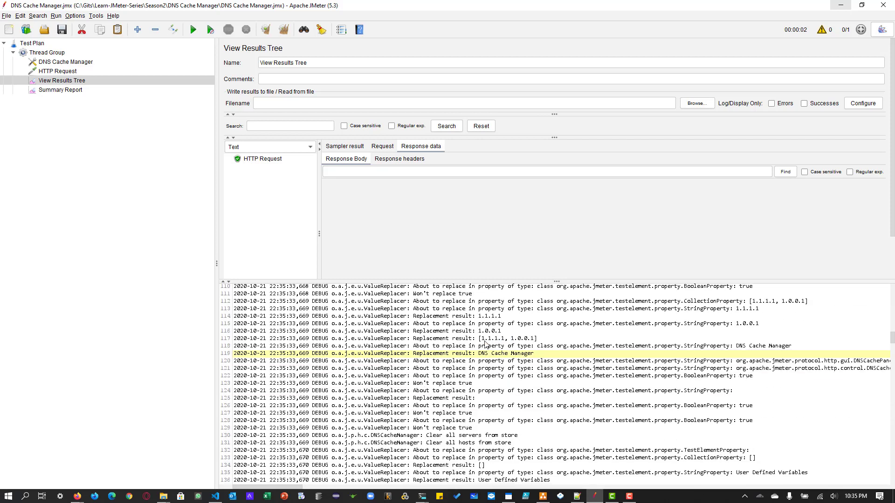
scroll("down", 3)
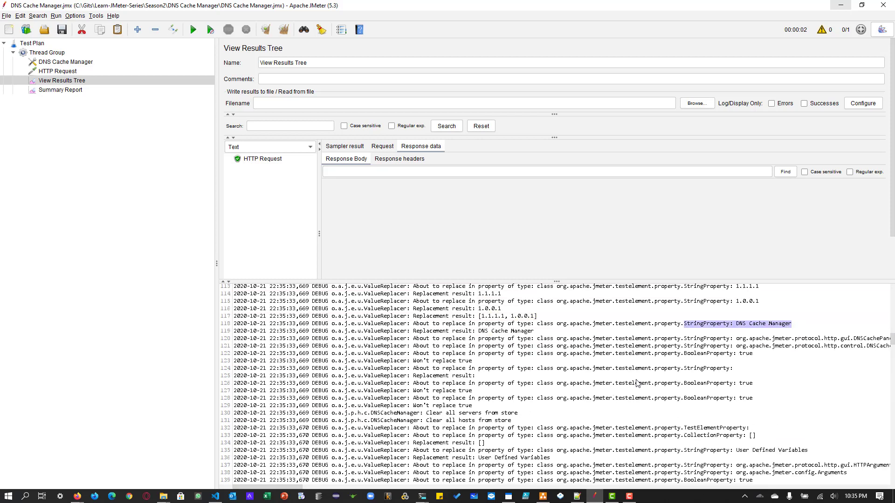
scroll("down", 3)
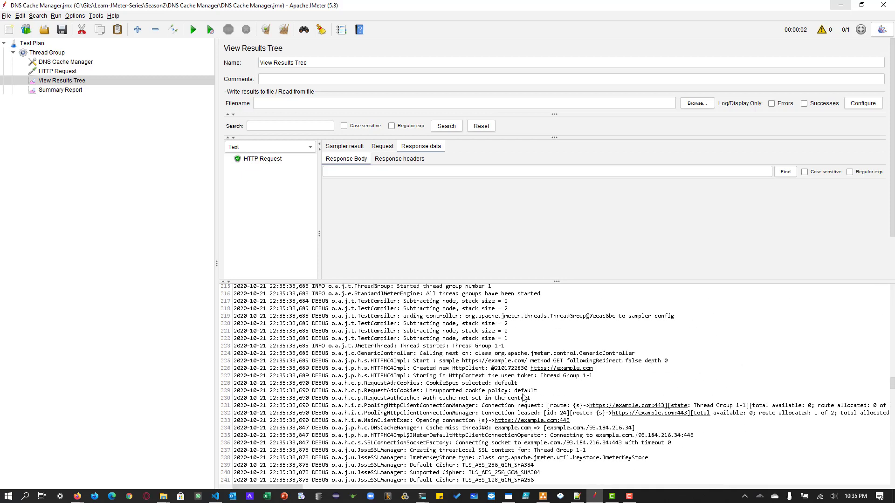
scroll("down", 3)
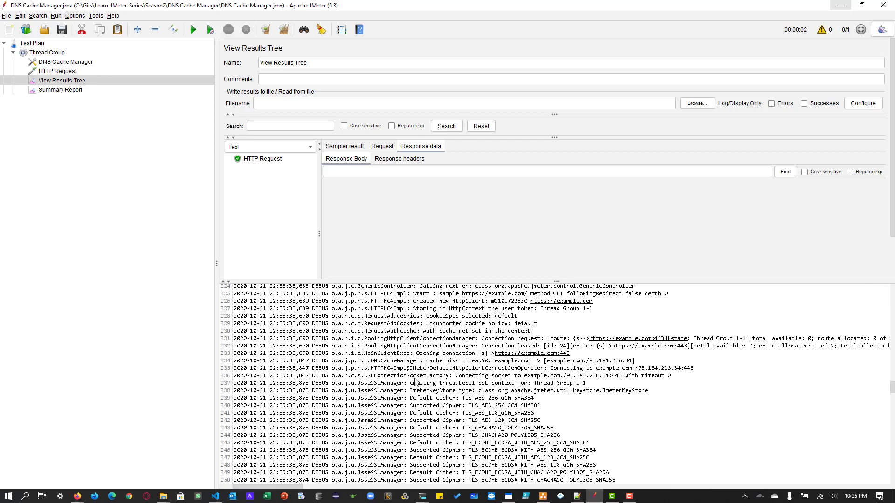
mouse_move(501, 369)
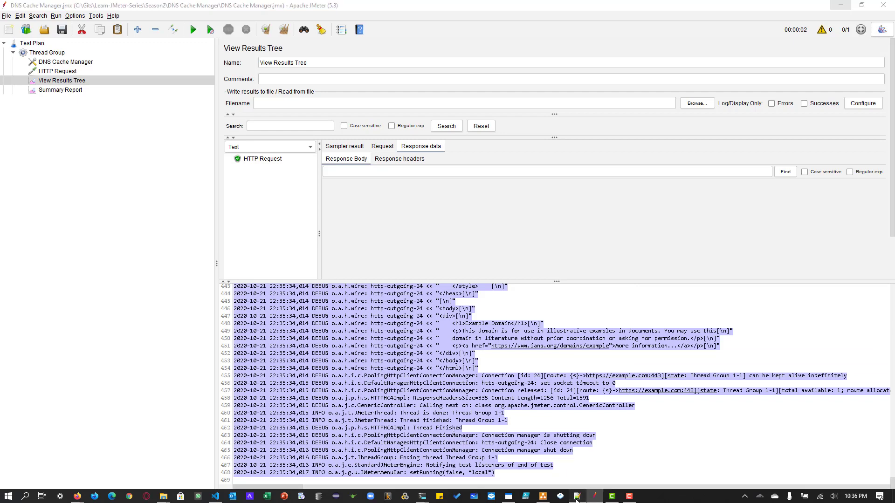
Step: Search the pasted log in Notepad++ for HIT and DNS lines, then return to JMeter
left_click(610, 494)
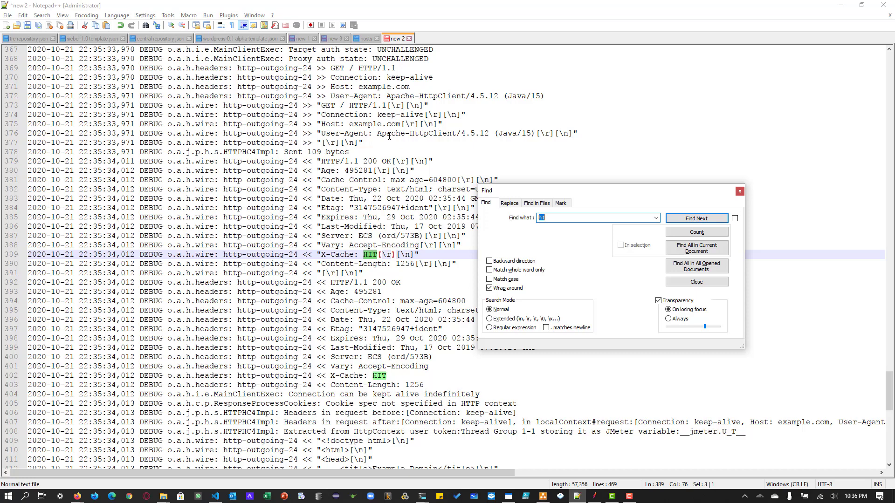
left_click(696, 218)
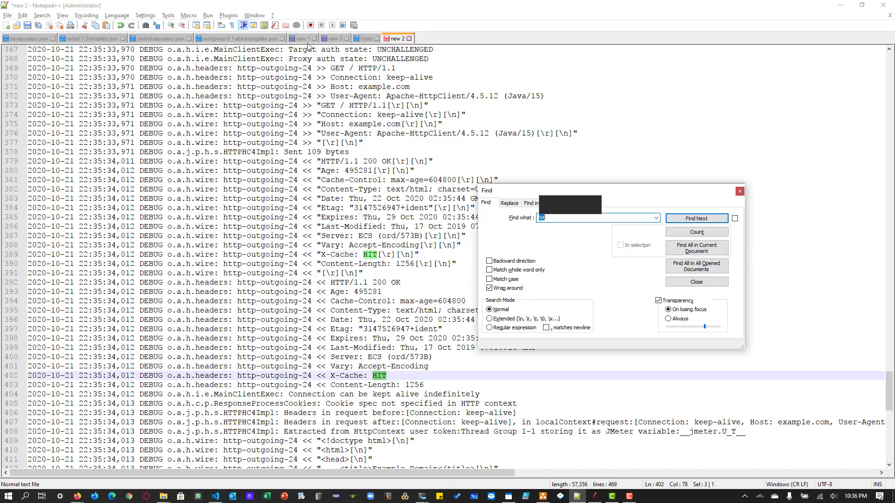
left_click(695, 218)
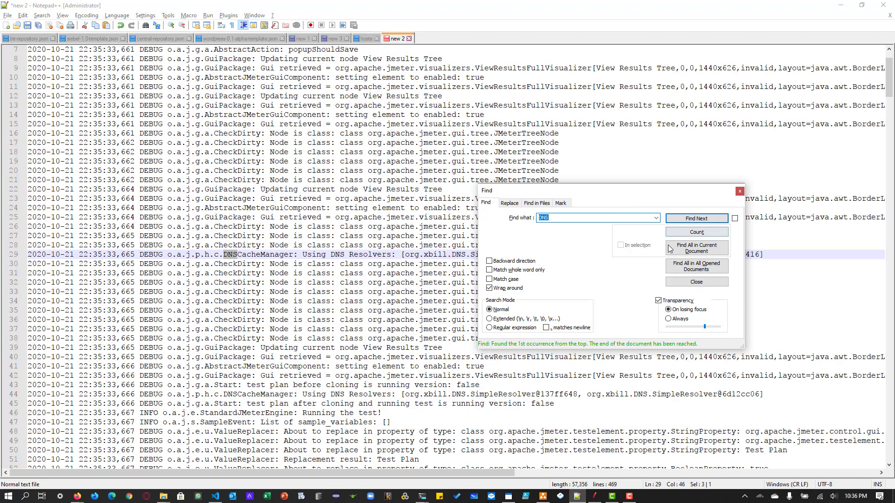
left_click(696, 282)
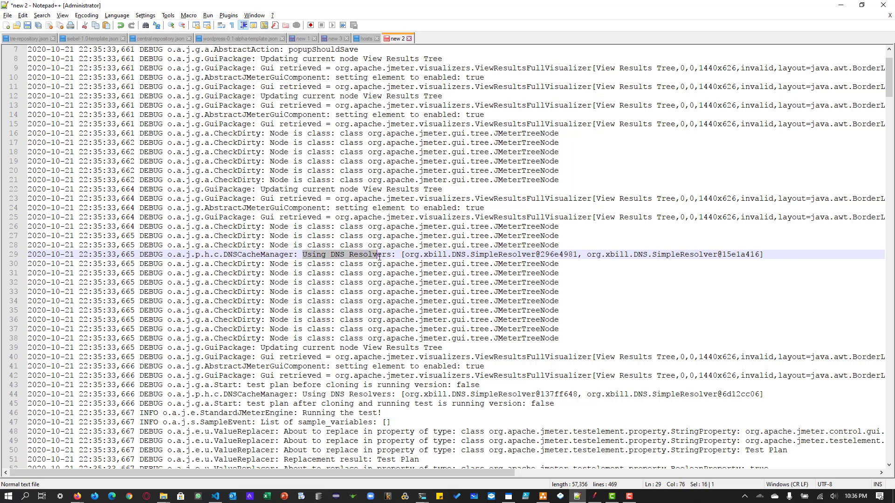
left_click(390, 281)
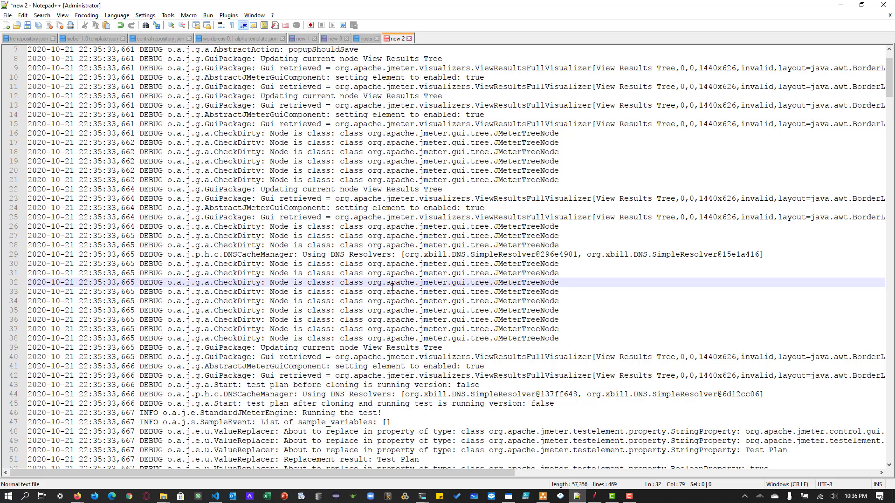
key("alt+tab")
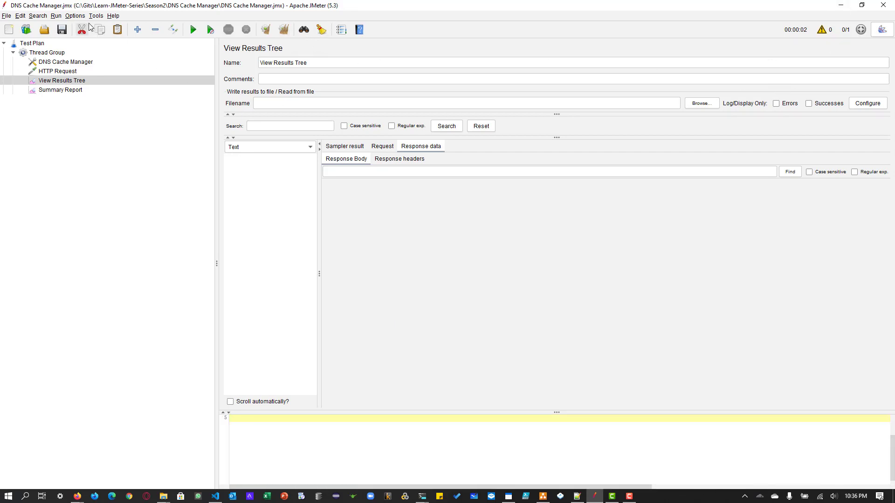
Step: Set the log level to INFO, clear the log, review the DNS Cache Manager, and switch to Notepad++
left_click(75, 16)
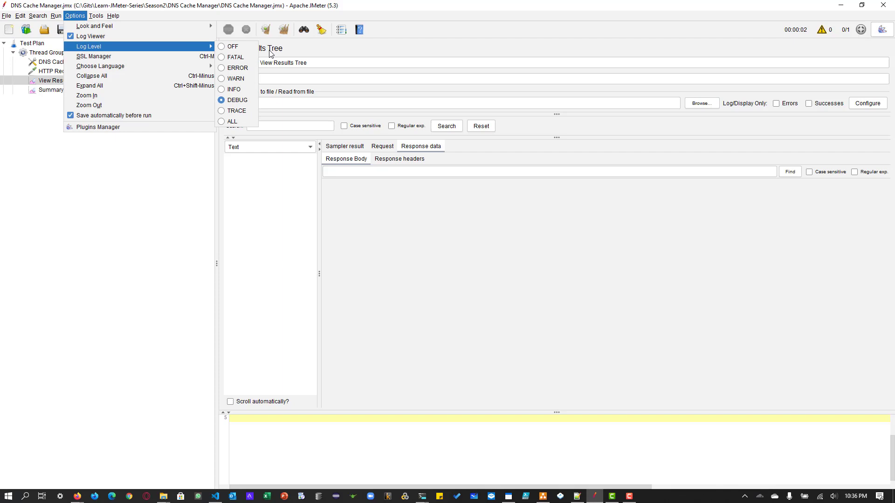
left_click(233, 89)
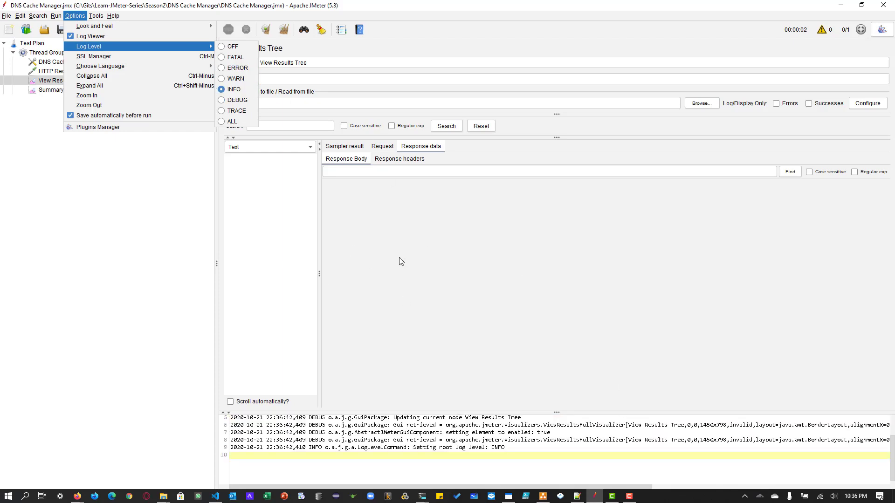
left_click(234, 89)
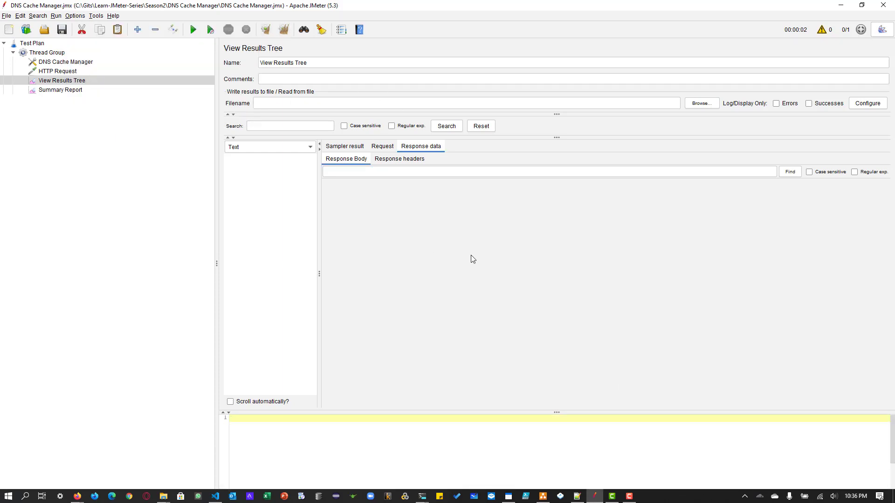
mouse_move(200, 146)
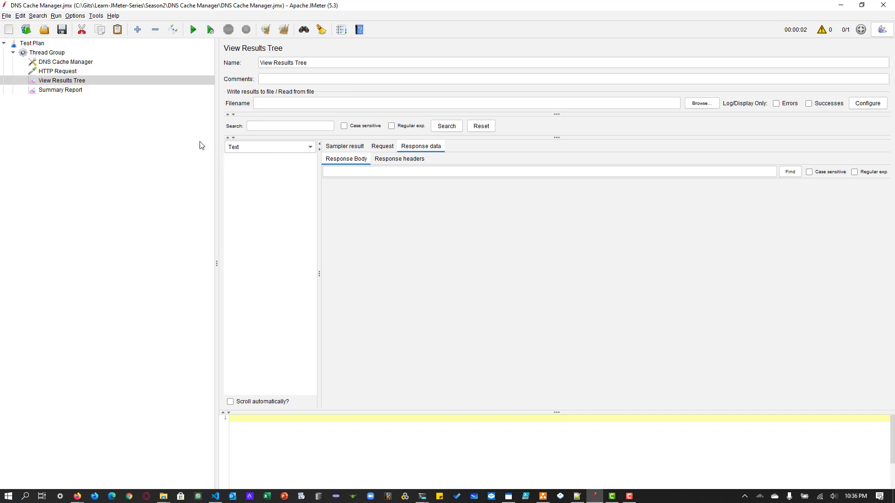
left_click(57, 71)
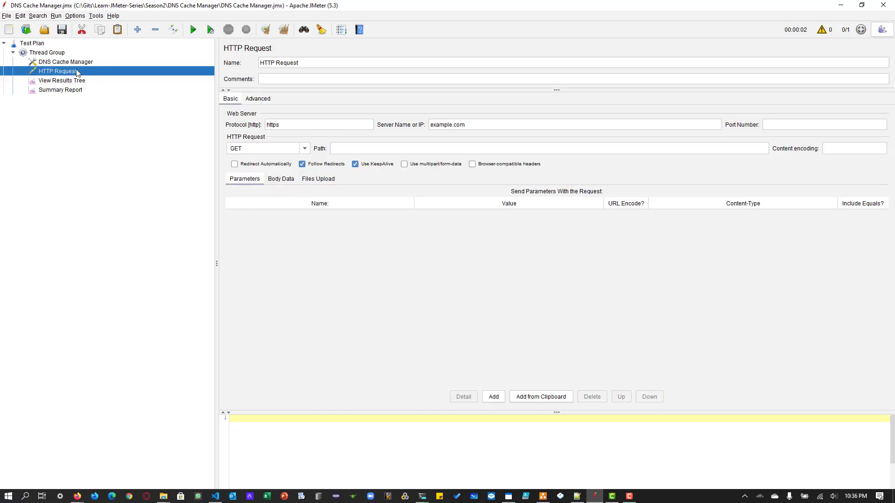
left_click(65, 61)
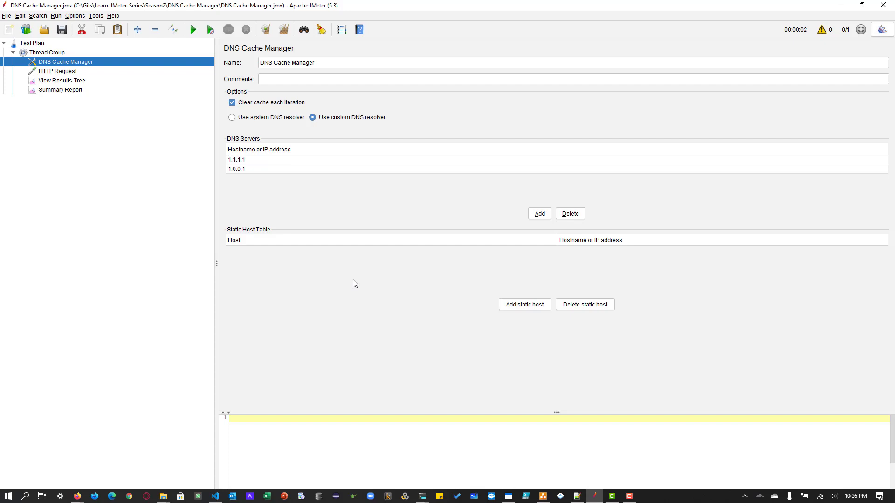
mouse_move(236, 455)
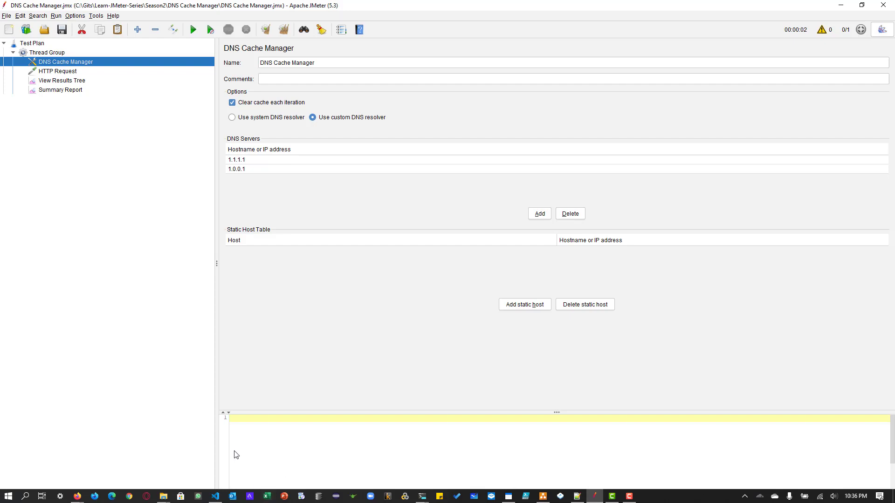
left_click(577, 495)
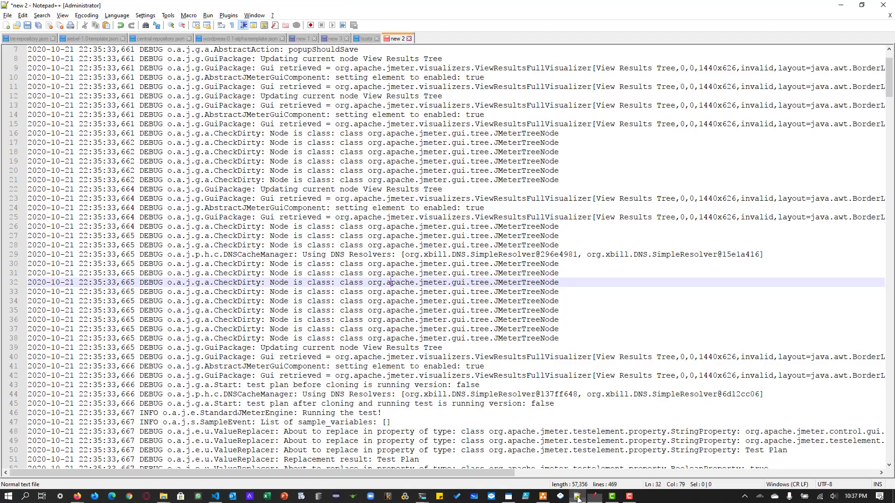
Step: Review the Windows hosts file entries, including the Docker Desktop mappings
left_click(366, 38)
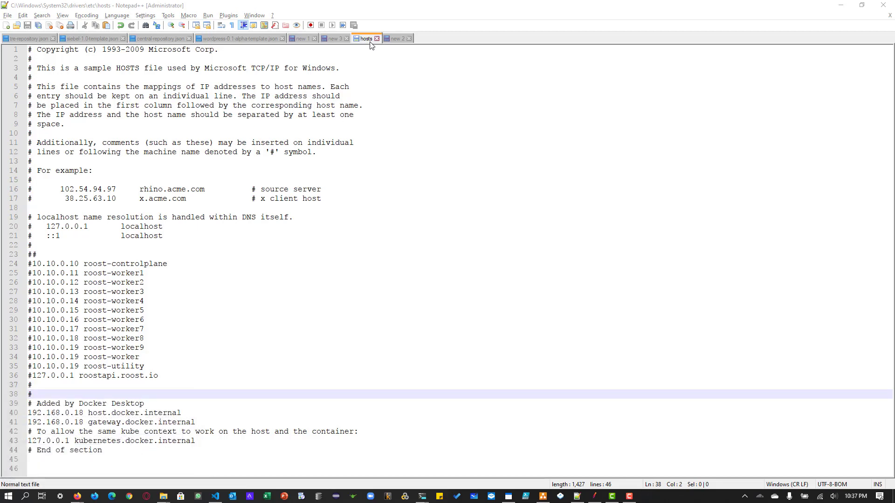
left_click(145, 282)
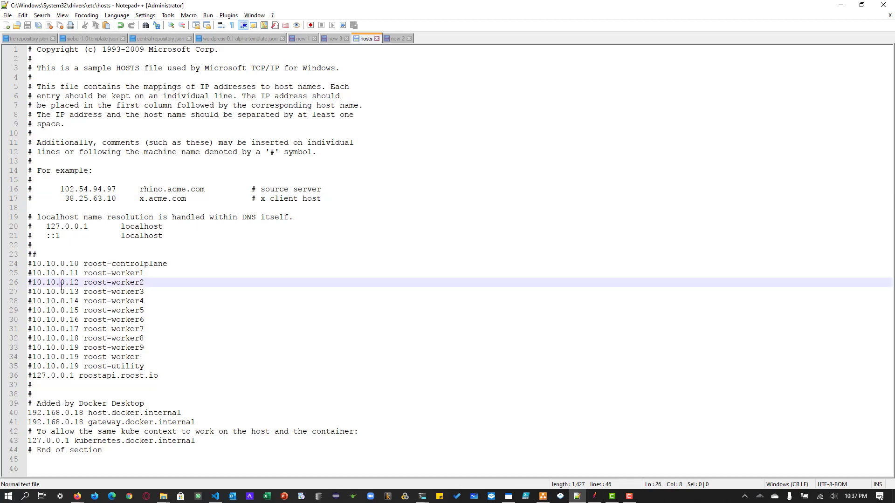
left_click(158, 320)
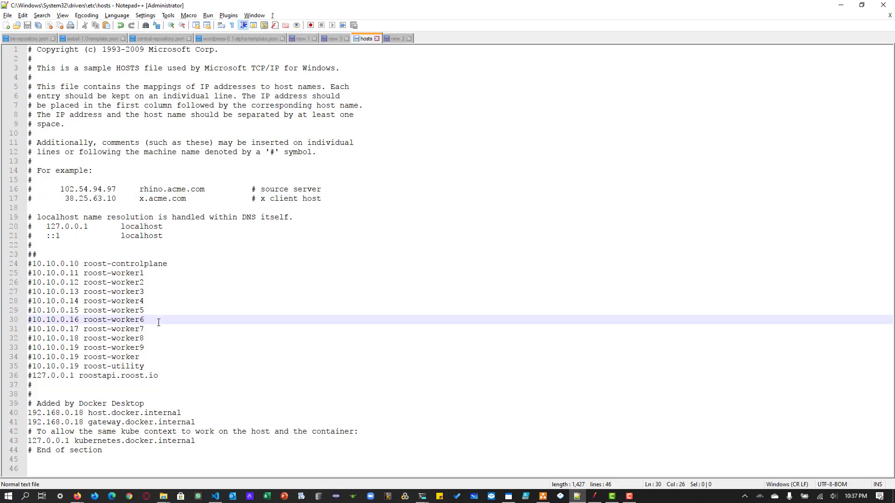
mouse_move(527, 393)
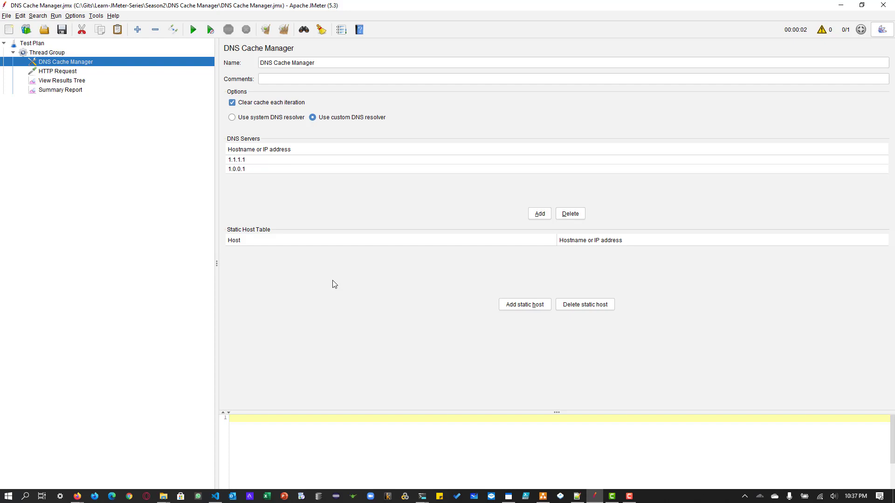
Step: Run 'hugo server' in the integrated terminal so the blog is served at localhost:1313
left_click(58, 71)
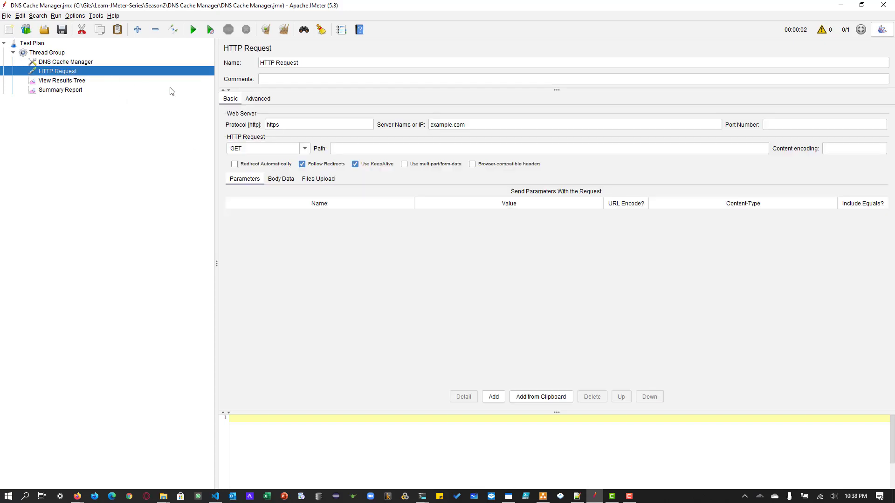
mouse_move(48, 66)
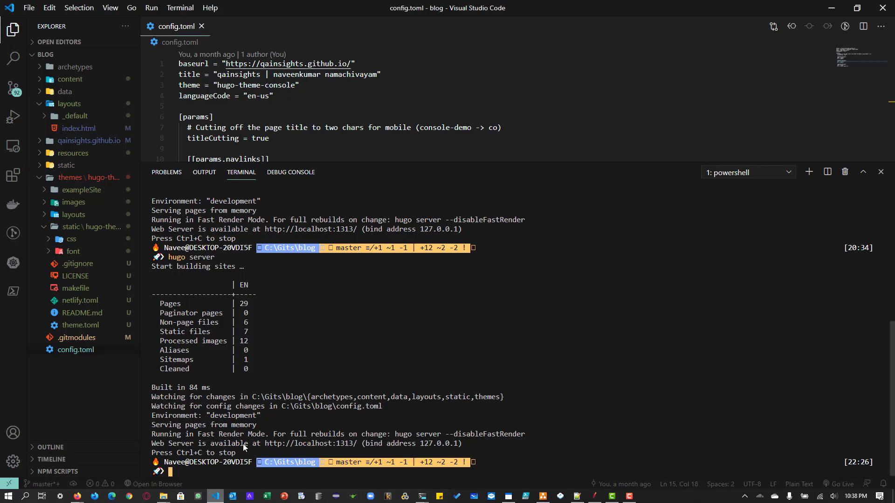
mouse_move(197, 477)
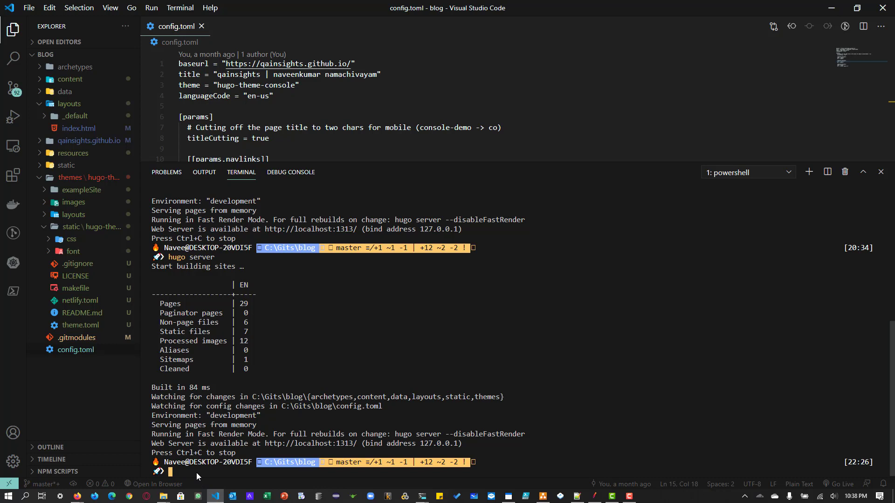
type("h")
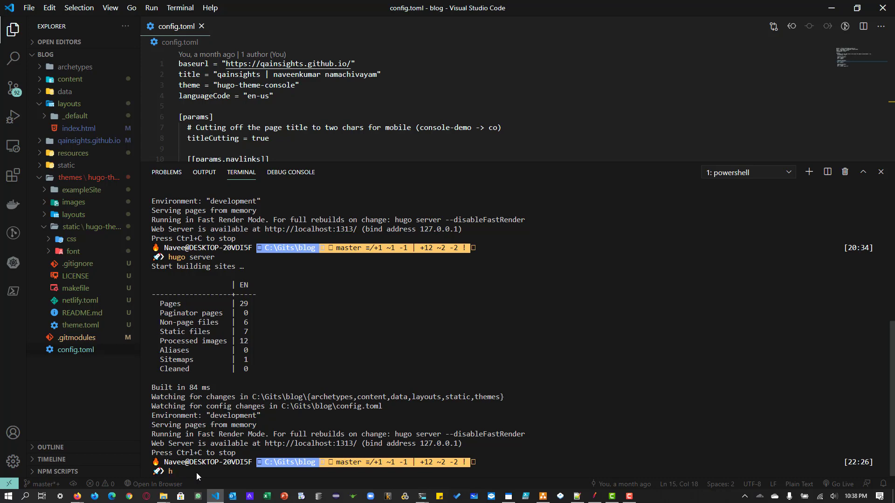
type("ugo s")
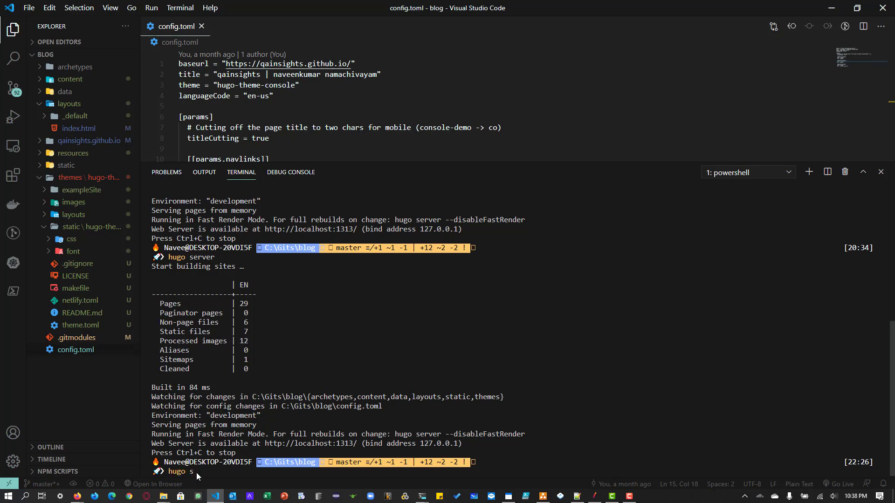
key("Return")
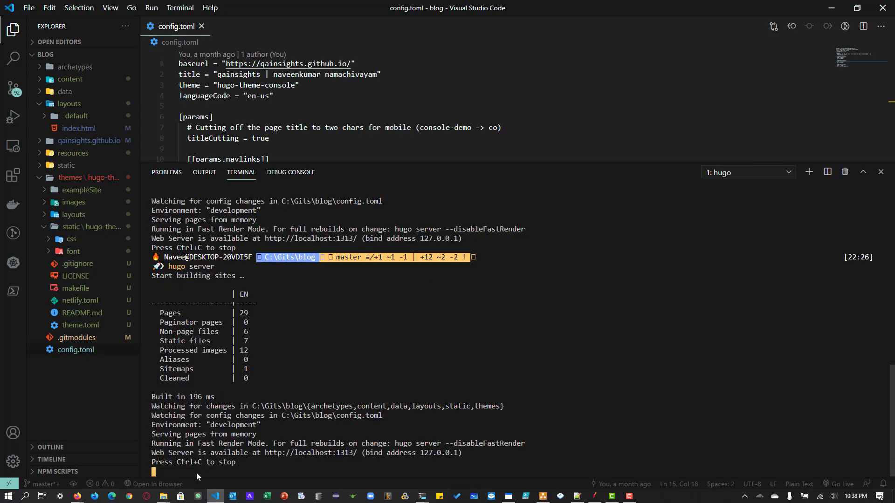
mouse_move(310, 453)
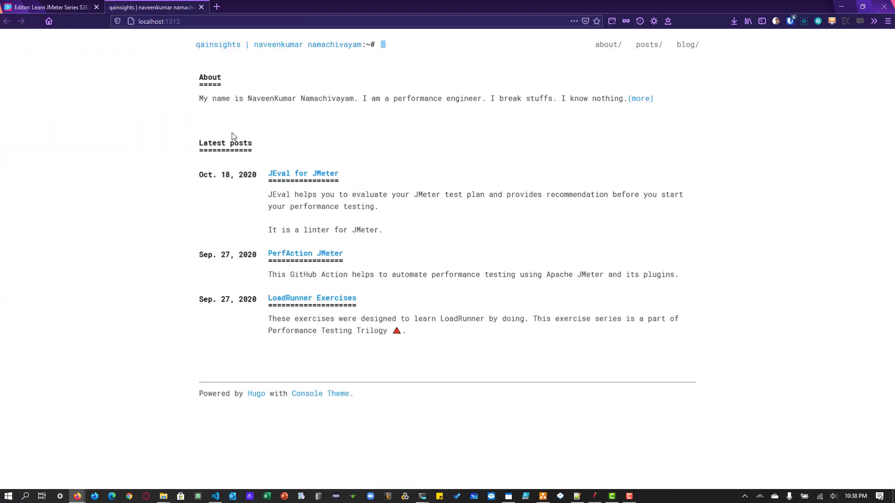
Step: View the blog home page at localhost:1313 with its About section and latest posts
double_click(278, 45)
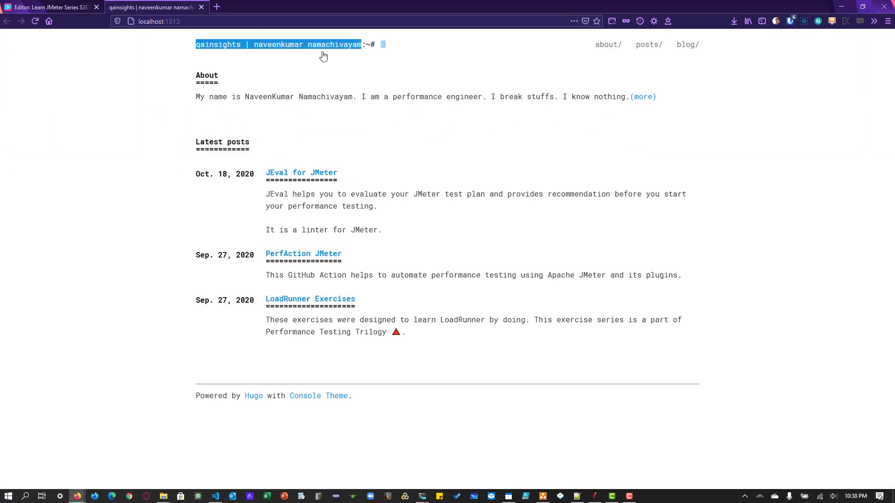
left_click(250, 170)
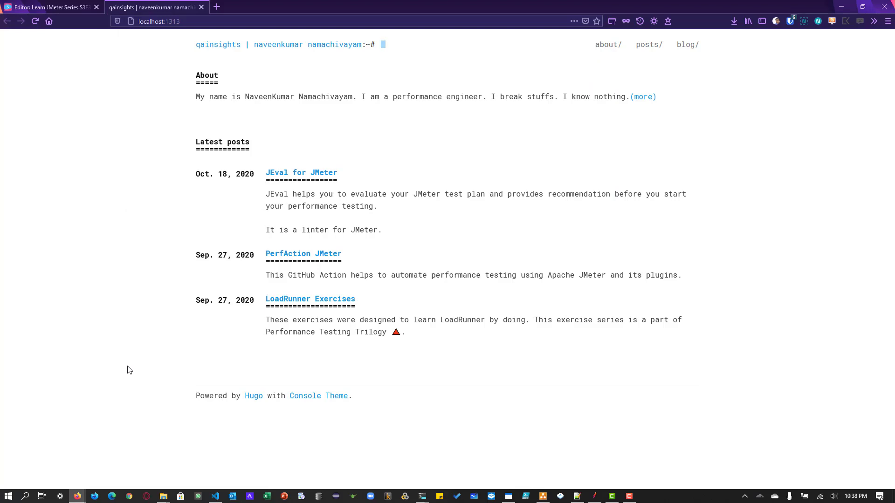
mouse_move(253, 451)
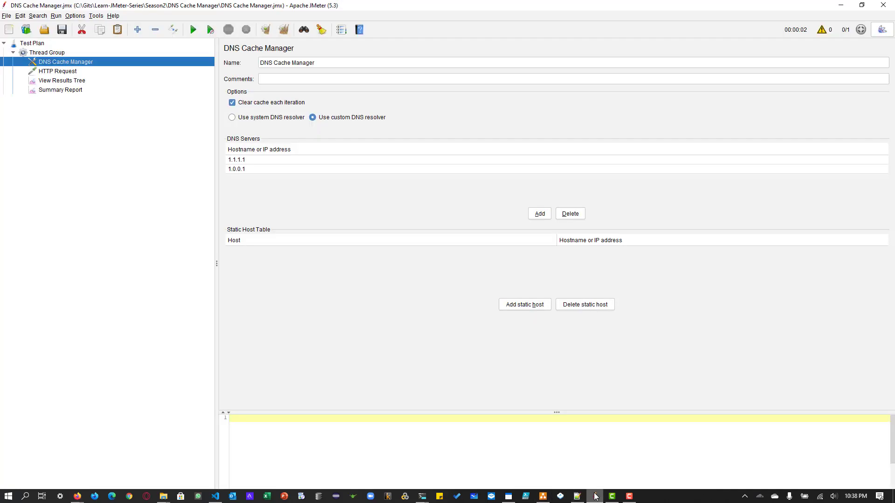
Step: Add static host rows mapping opensource, google and facebook each to 127.0.0.1
left_click(523, 304)
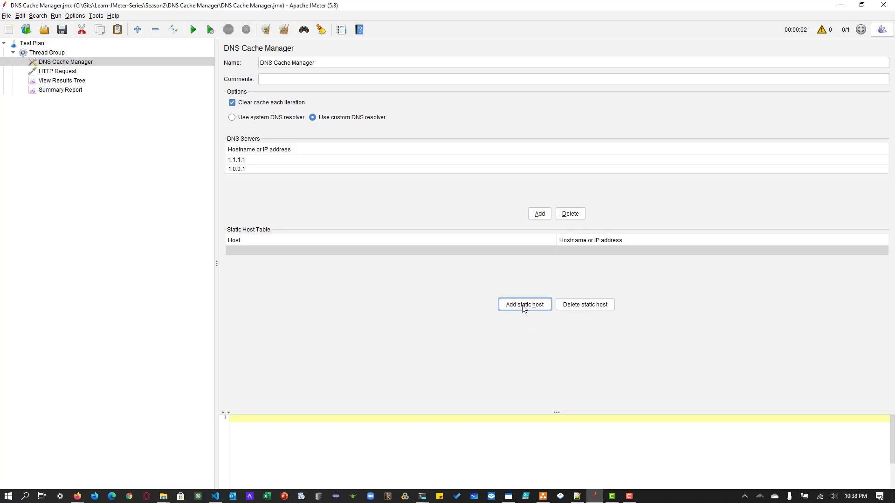
mouse_move(358, 254)
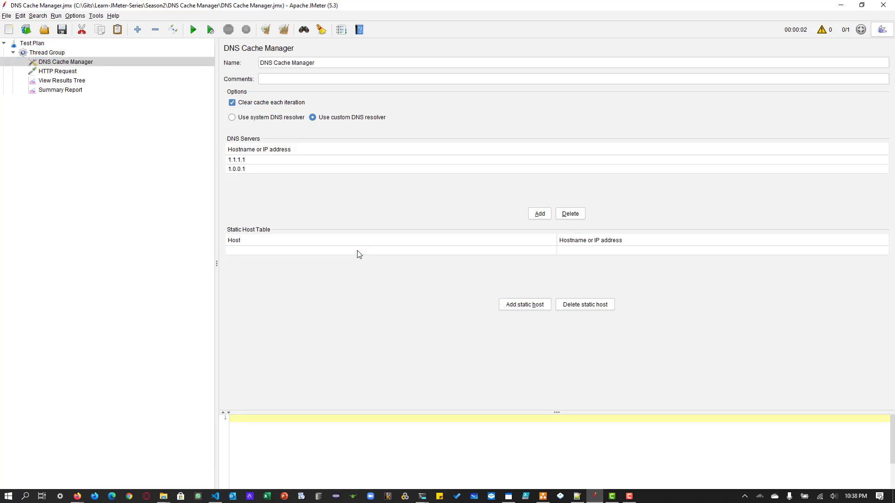
type("opensource")
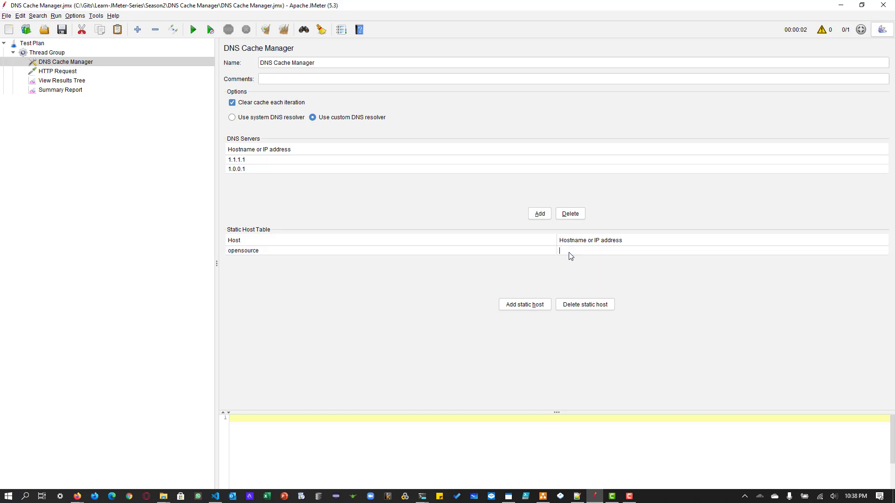
type("127.0.0.1")
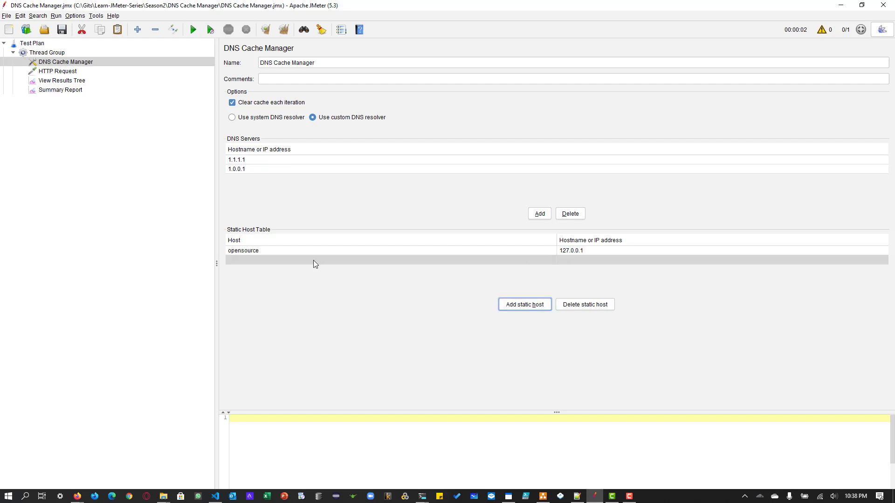
type("google")
type("127")
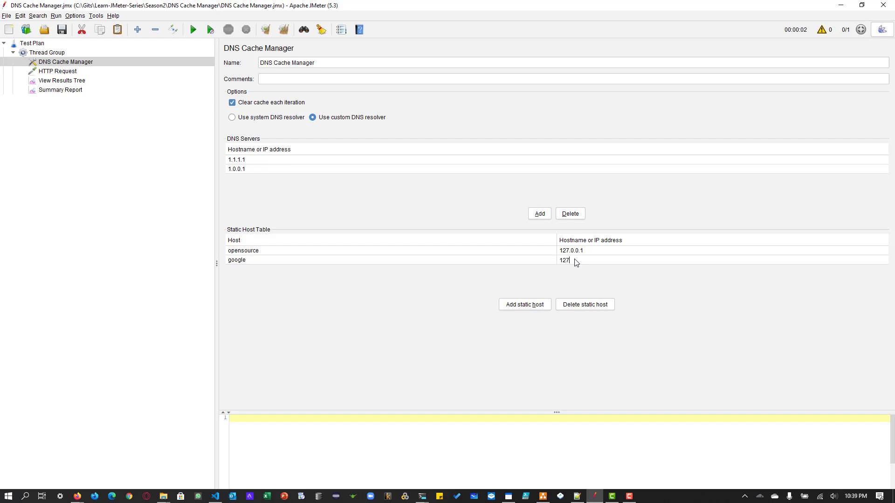
left_click(524, 304)
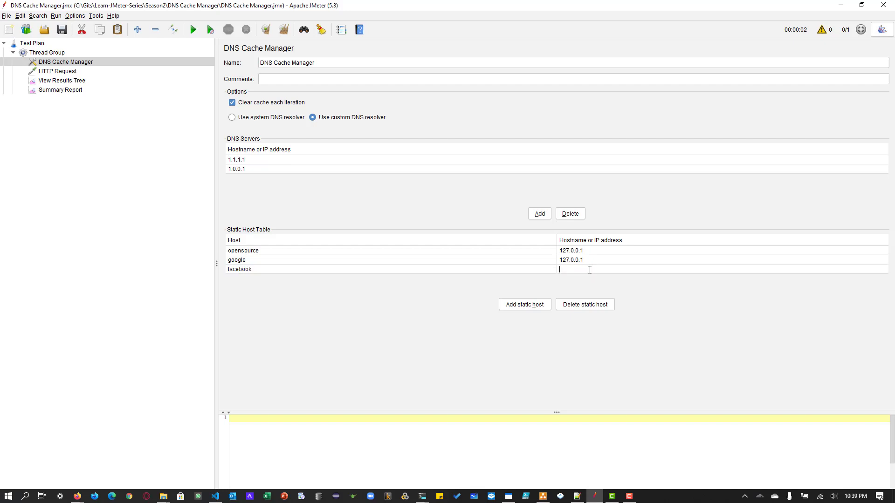
type("127.0.0.1")
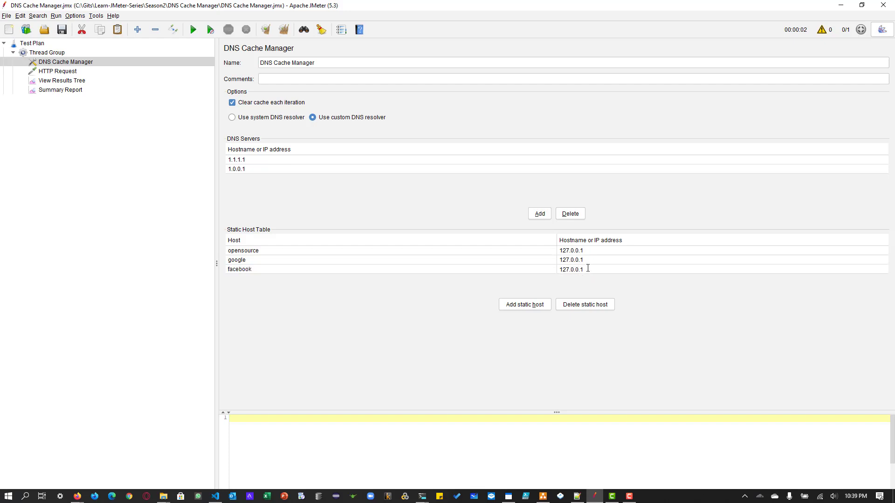
left_click(235, 260)
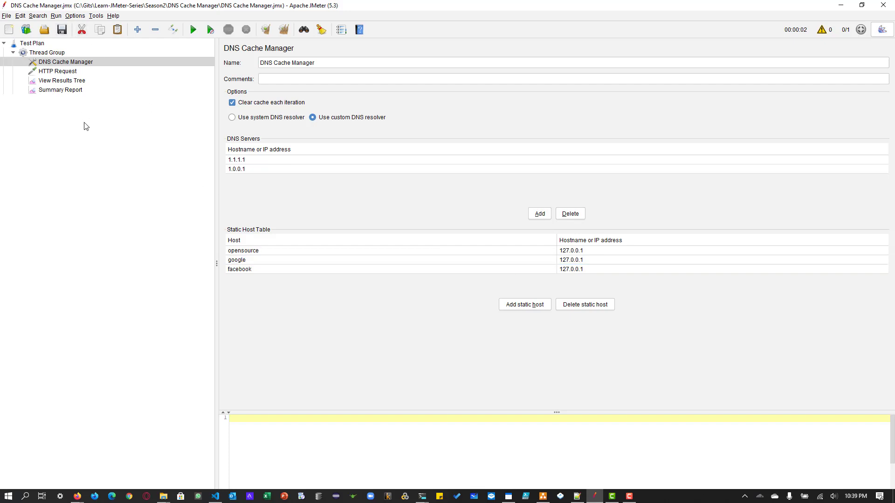
Step: Add a new HTTP Request sampler with Server Name opensource and Port Number 1313
left_click(58, 70)
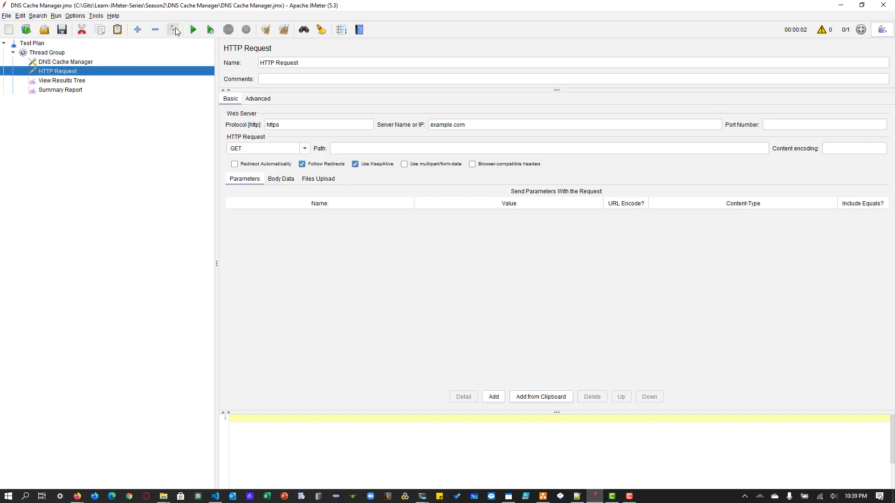
right_click(47, 53)
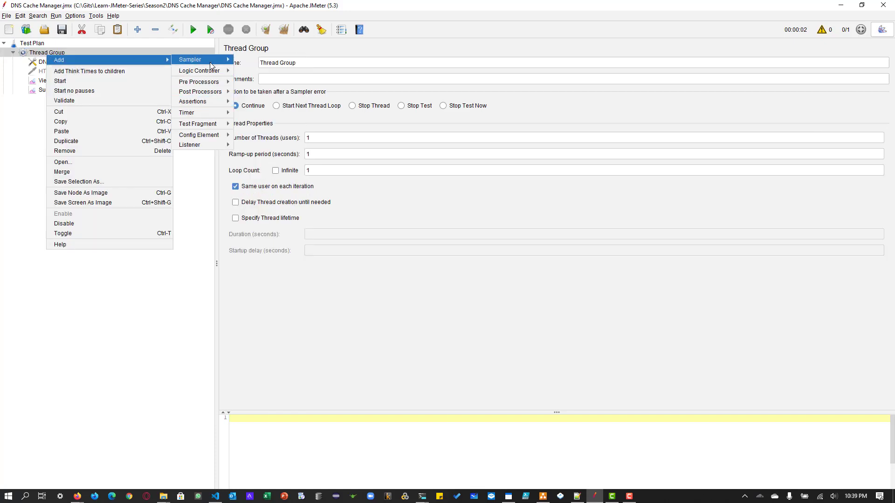
left_click(190, 60)
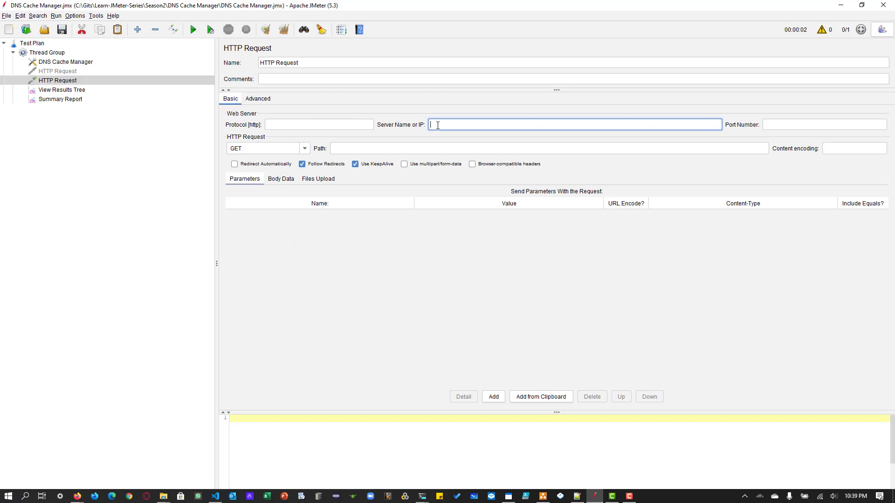
type("opensource")
left_click(824, 125)
type("131")
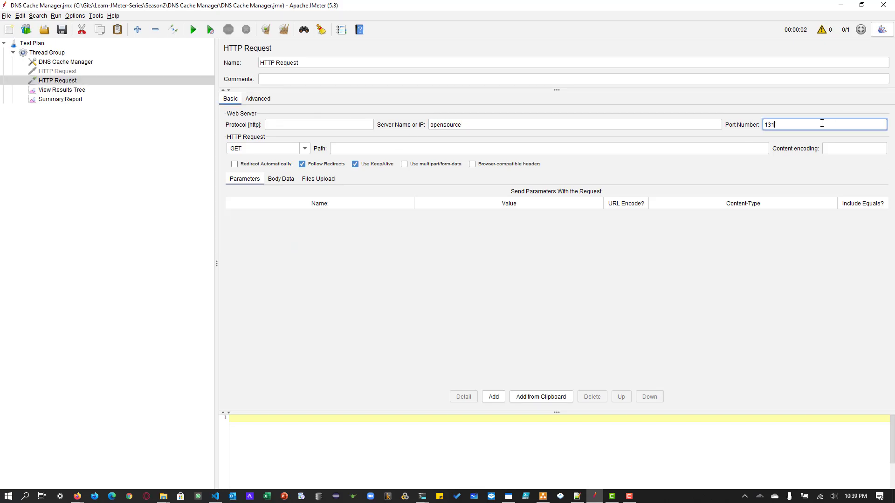
type("3")
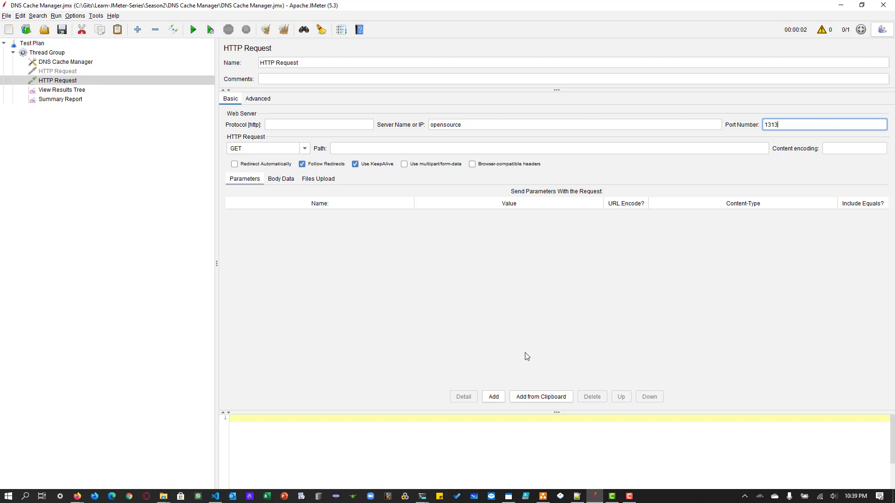
left_click(65, 62)
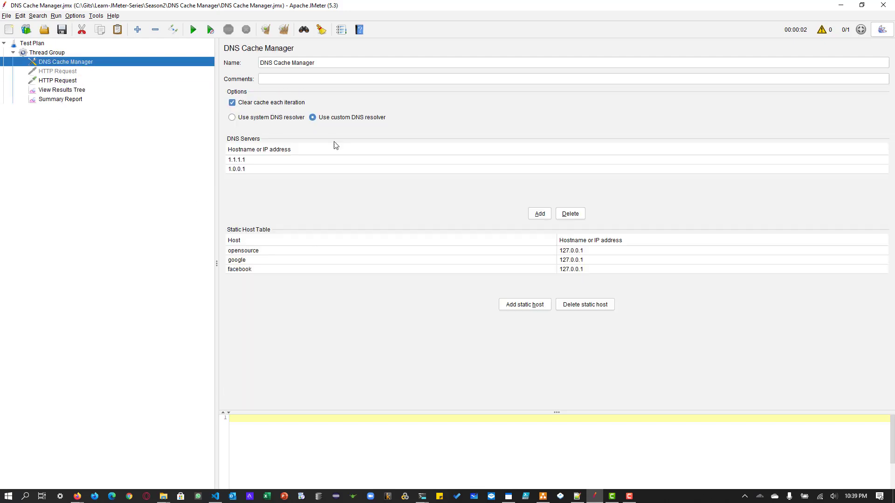
Step: Review the DNS Cache Manager host table and View Results Tree, returning to the new sampler
left_click(243, 251)
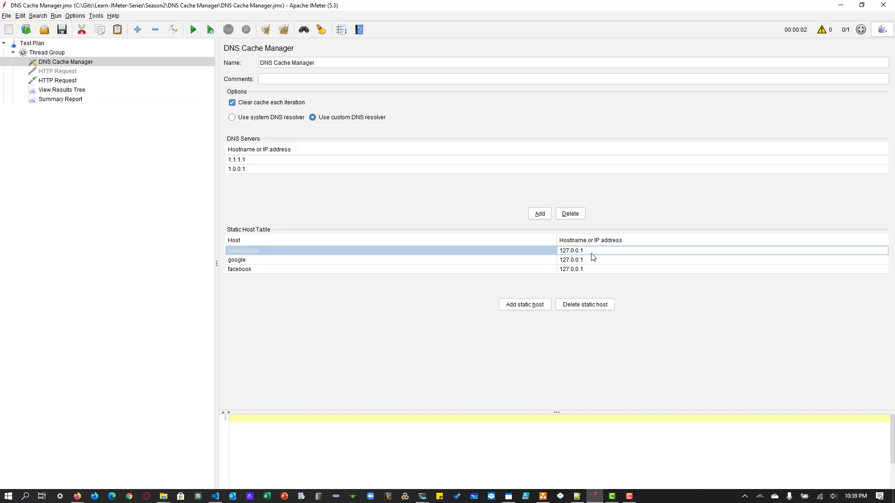
left_click(58, 81)
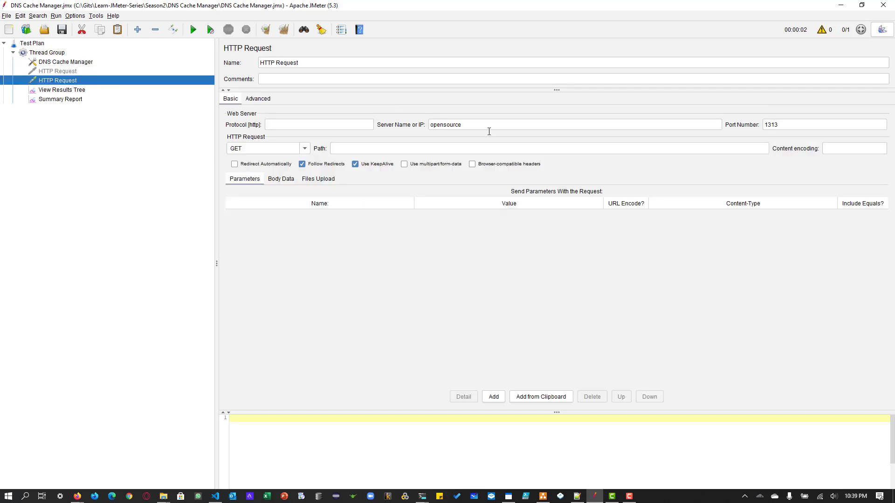
left_click(822, 124)
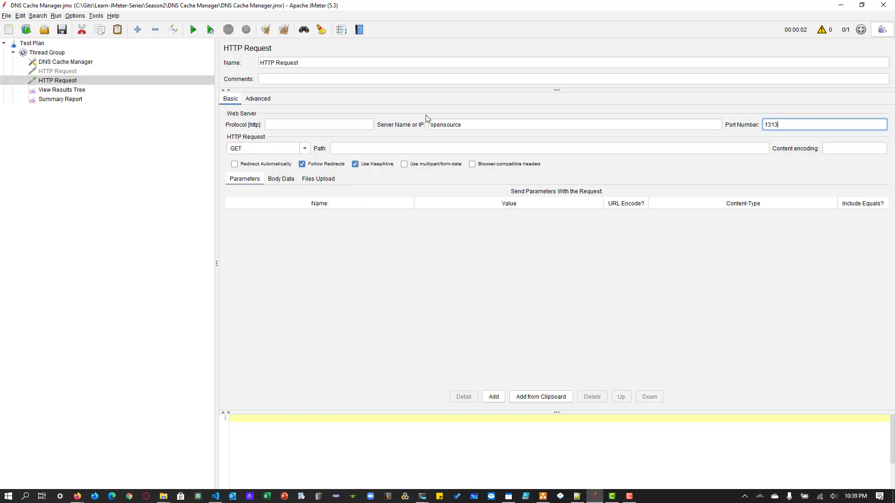
left_click(257, 98)
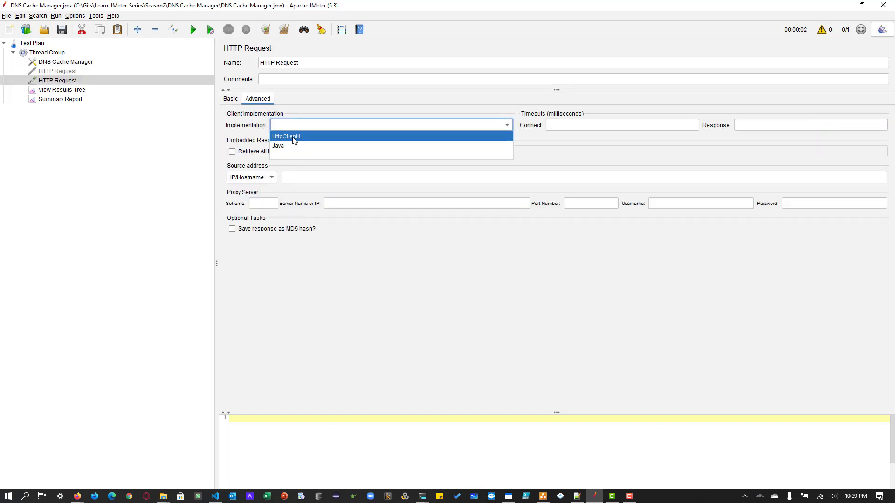
left_click(62, 89)
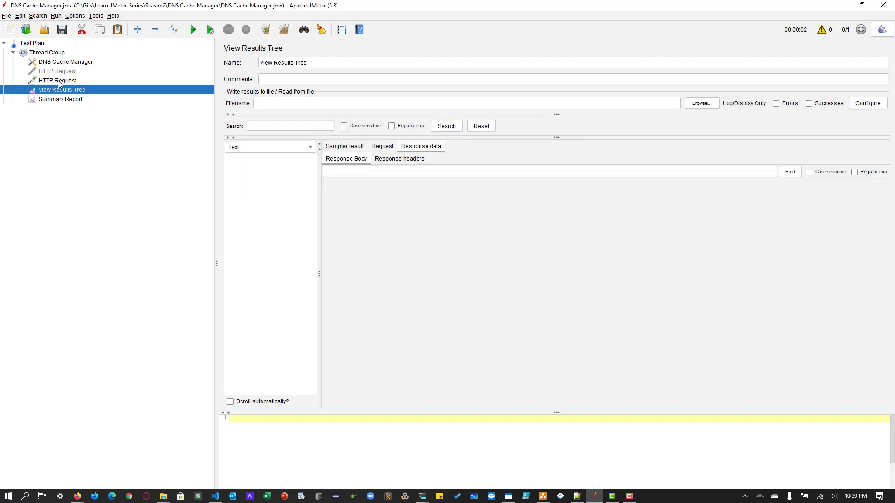
left_click(58, 80)
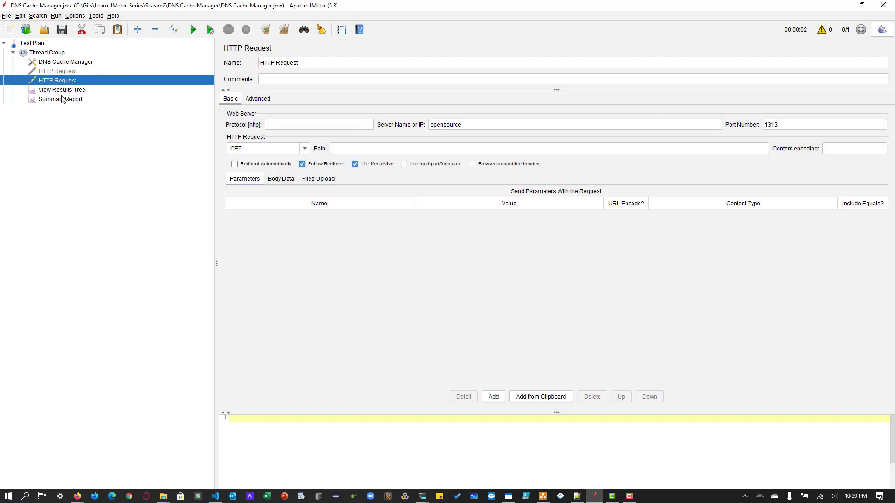
left_click(62, 89)
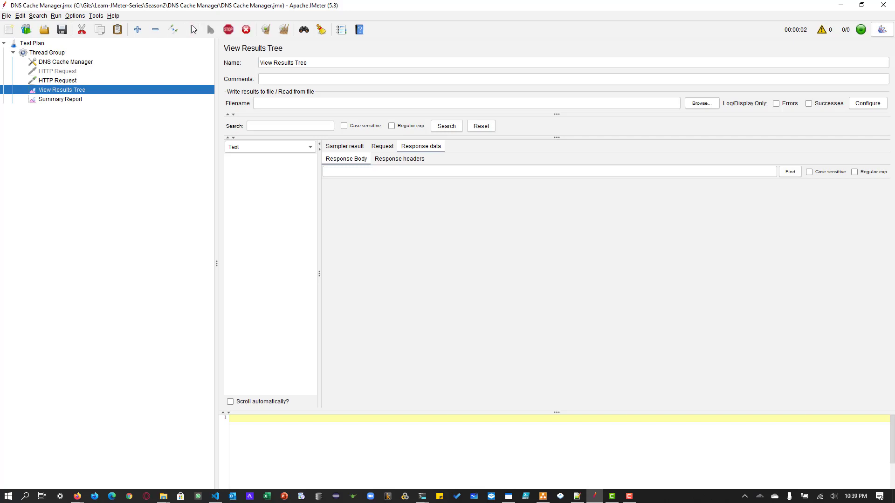
left_click(193, 29)
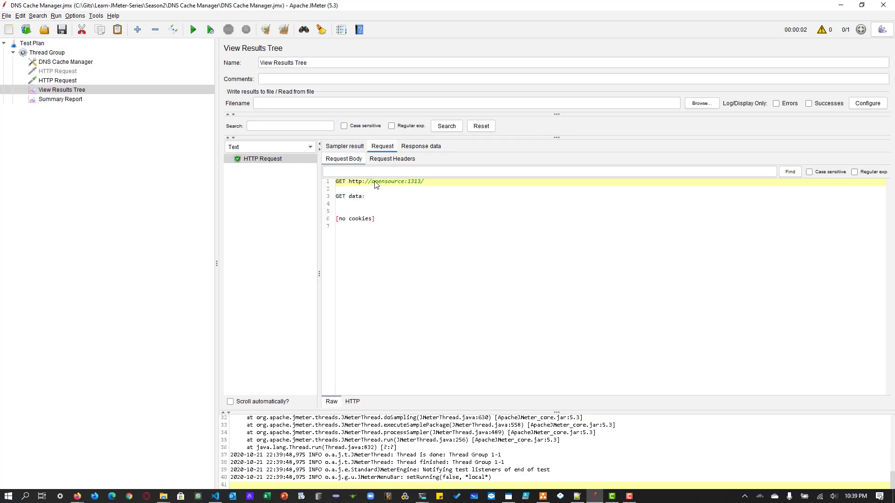
left_click(421, 146)
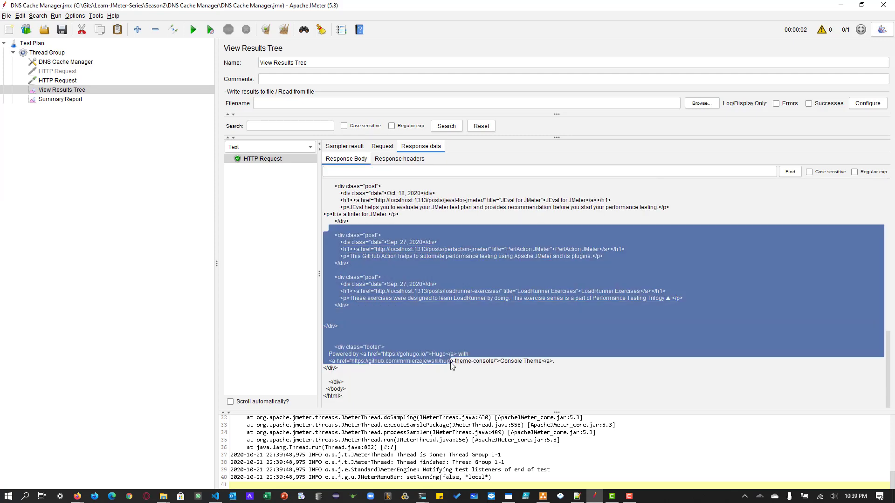
scroll("up", 3)
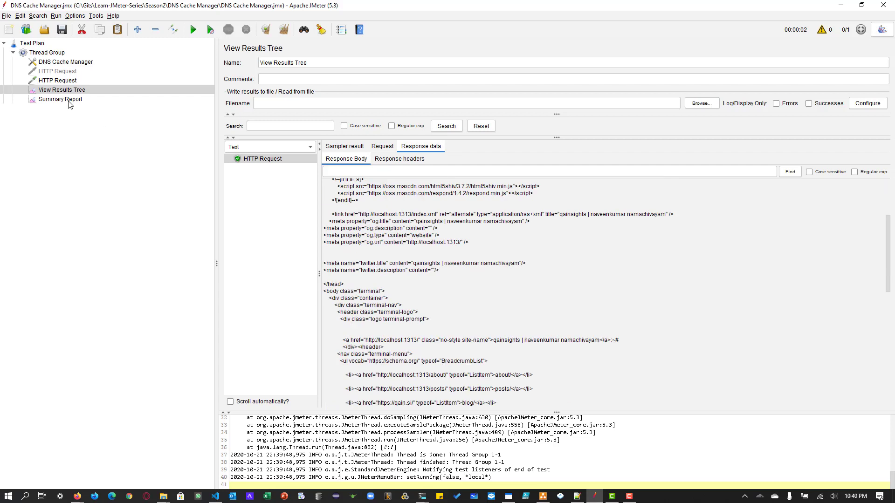
Step: Change the second HTTP Request's Server Name to google
left_click(57, 80)
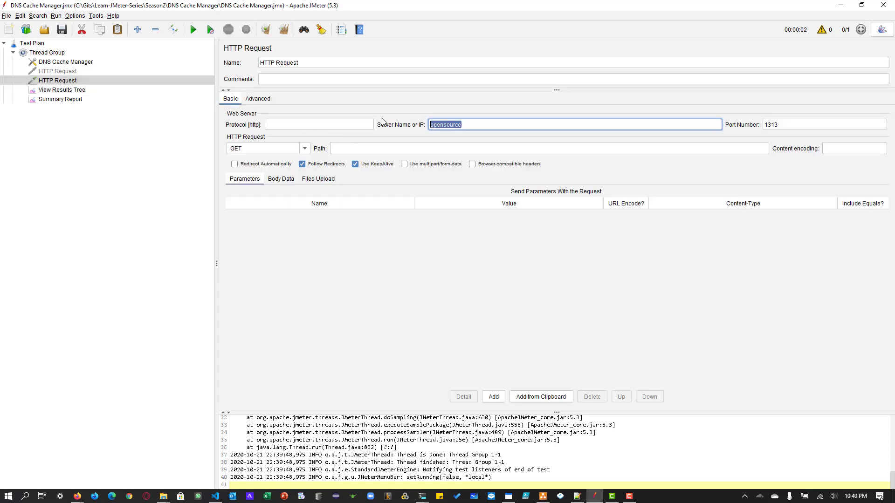
type("goog")
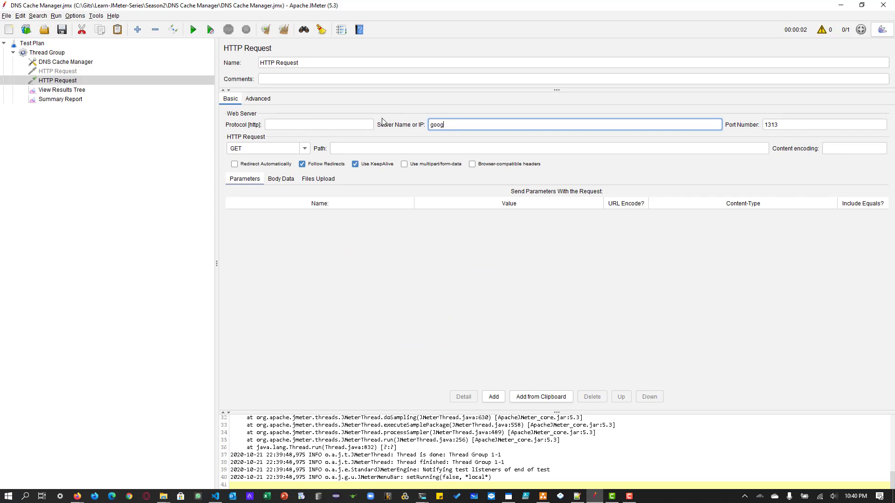
type("le")
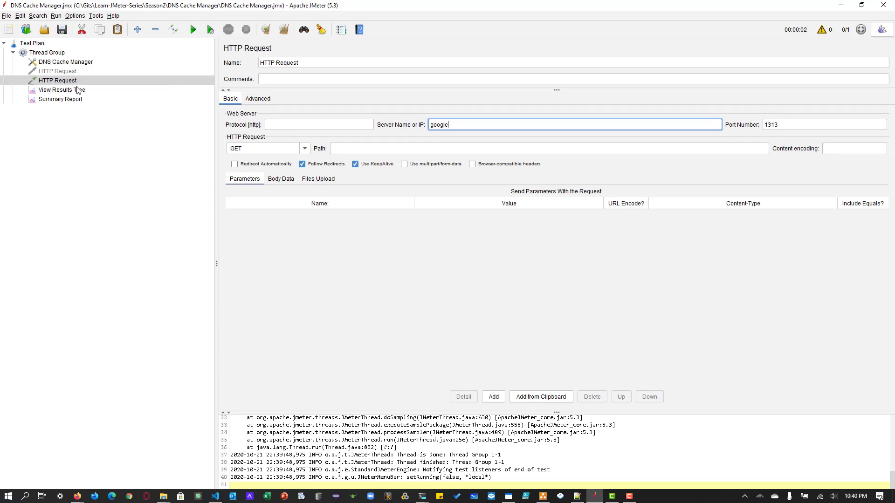
Step: Check the second successful sample in View Results Tree, then return to the DNS Cache Manager
left_click(62, 90)
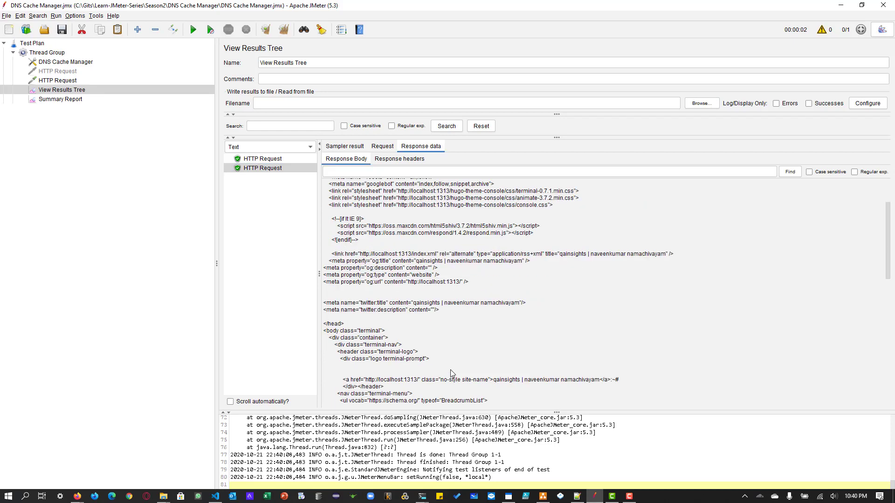
scroll("up", 3)
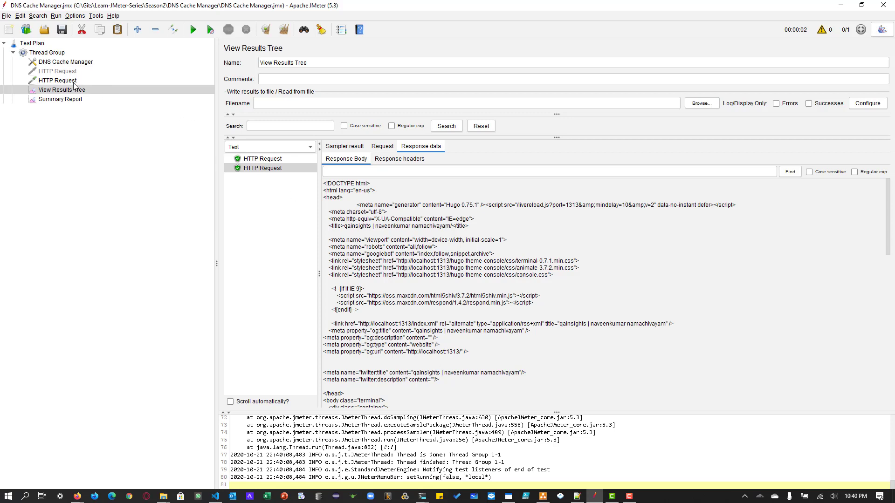
left_click(56, 80)
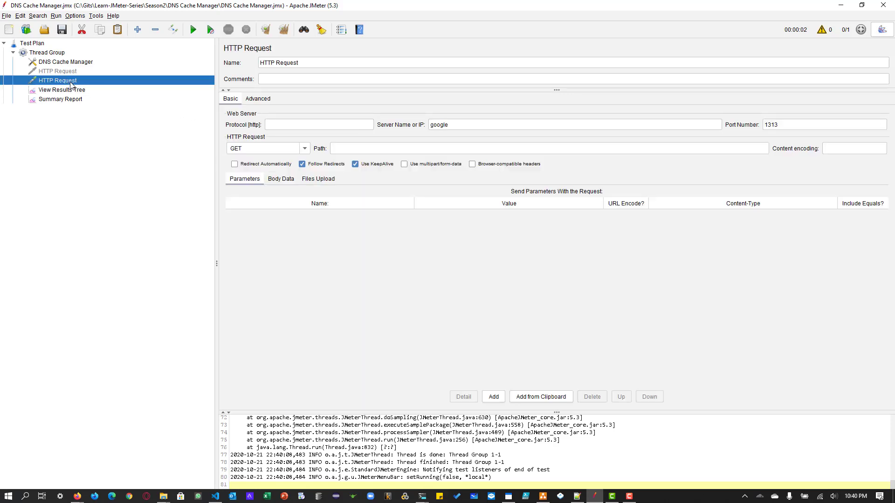
mouse_move(56, 67)
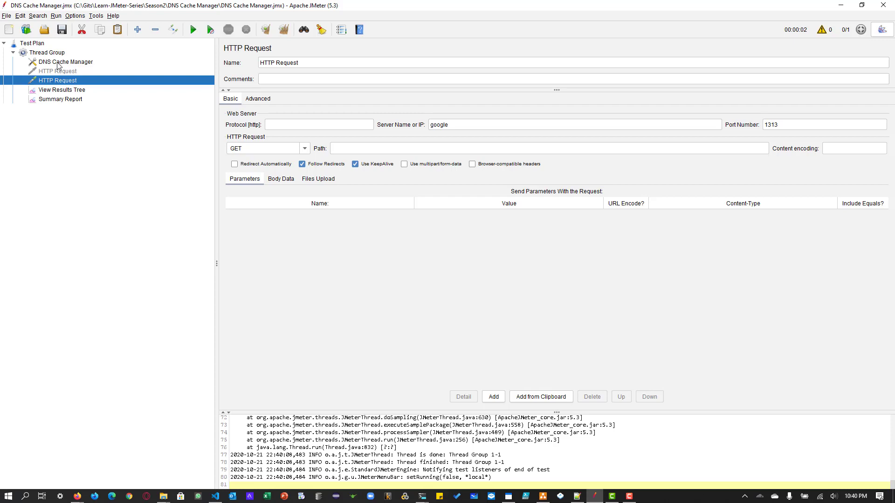
left_click(66, 62)
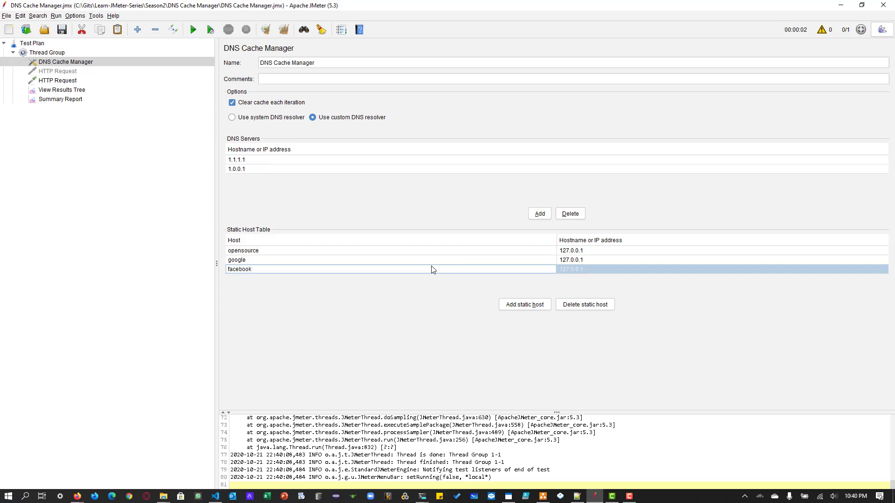
mouse_move(392, 260)
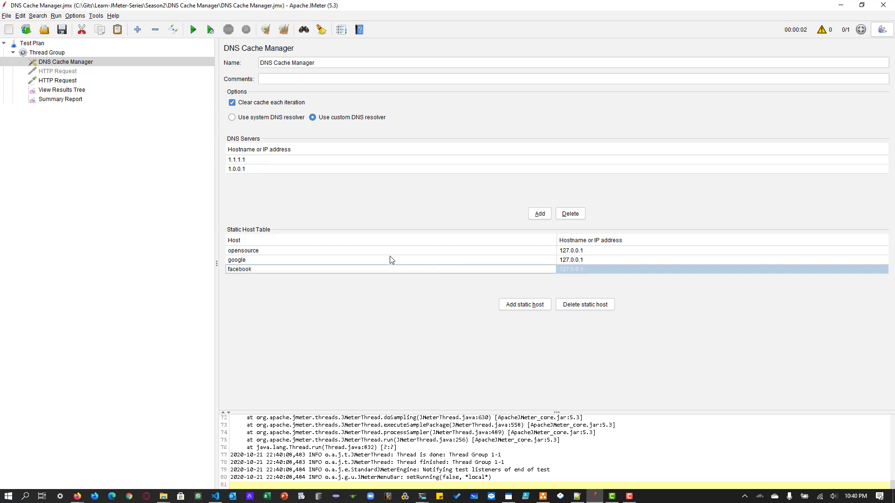
mouse_move(405, 357)
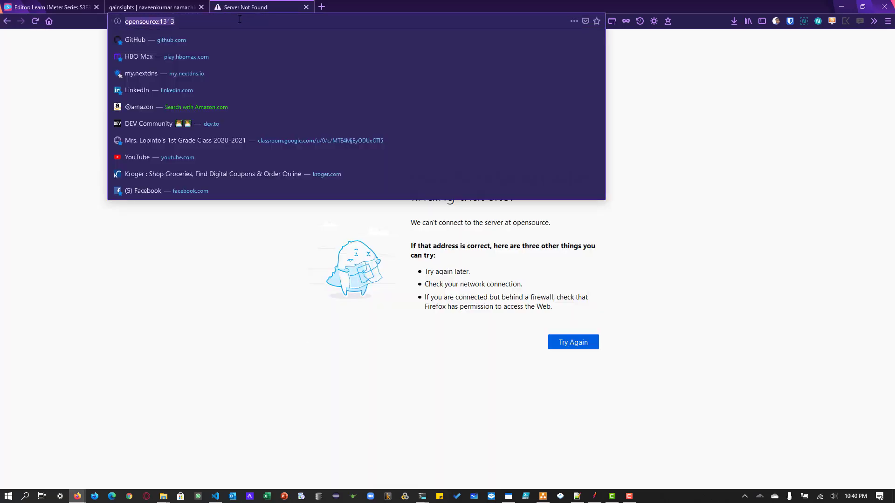
Step: Load opensource:1313 to get Server Not Found, check JMeter, then bring up the hosts file in Notepad++
type("http")
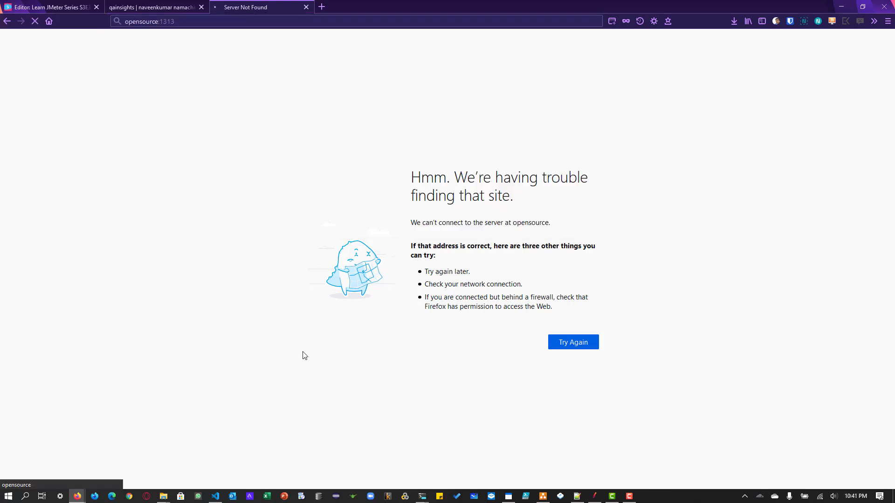
mouse_move(596, 495)
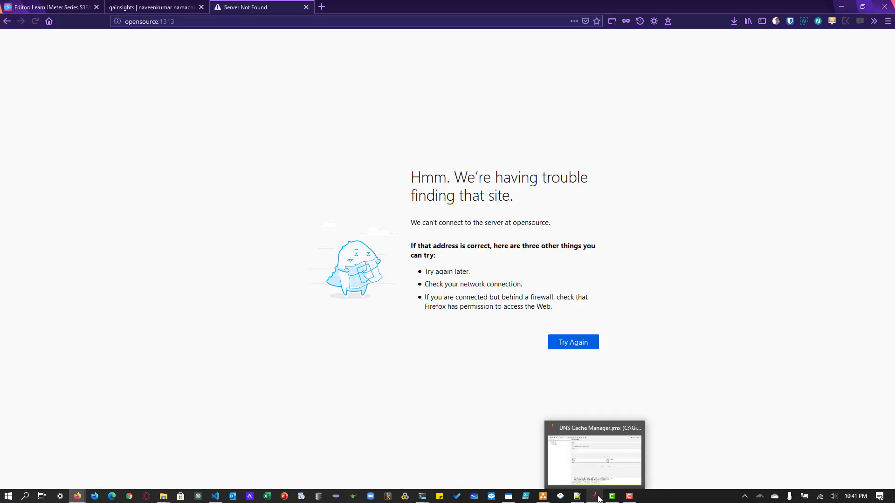
left_click(594, 457)
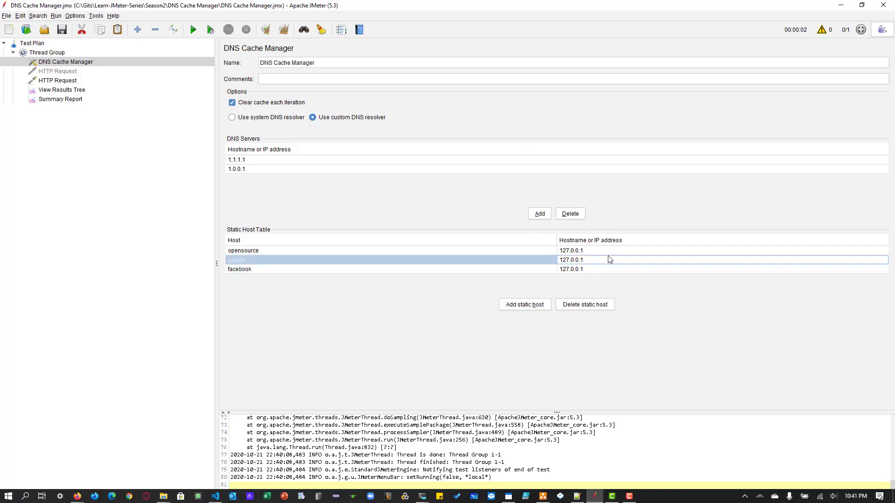
mouse_move(414, 254)
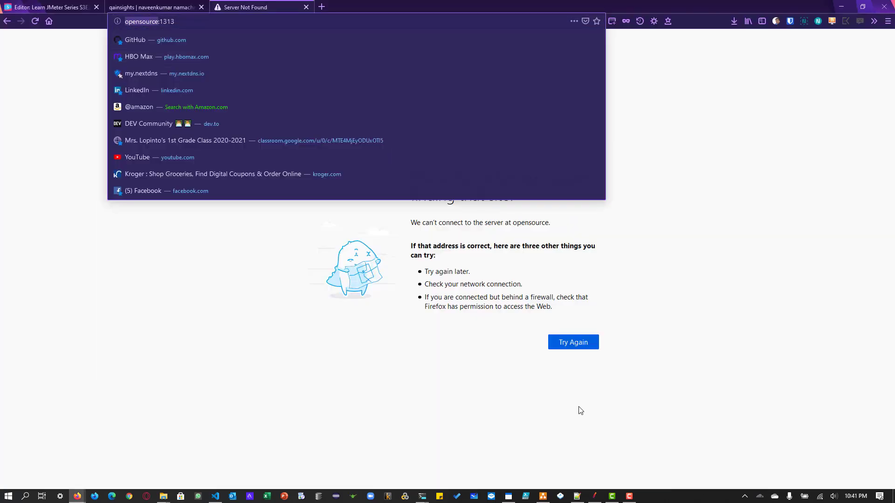
left_click(576, 495)
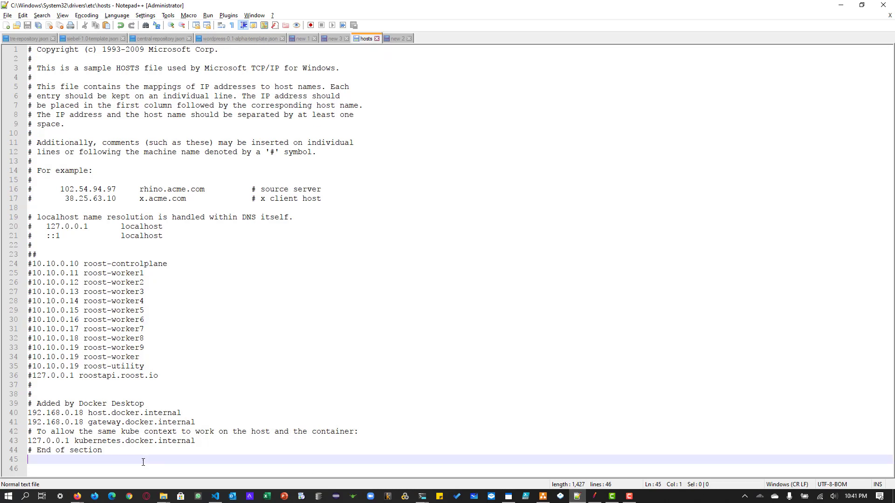
Step: Add a hosts-file line '127.0.0.1 opensource' after the Docker Desktop section
type("127.0.0.")
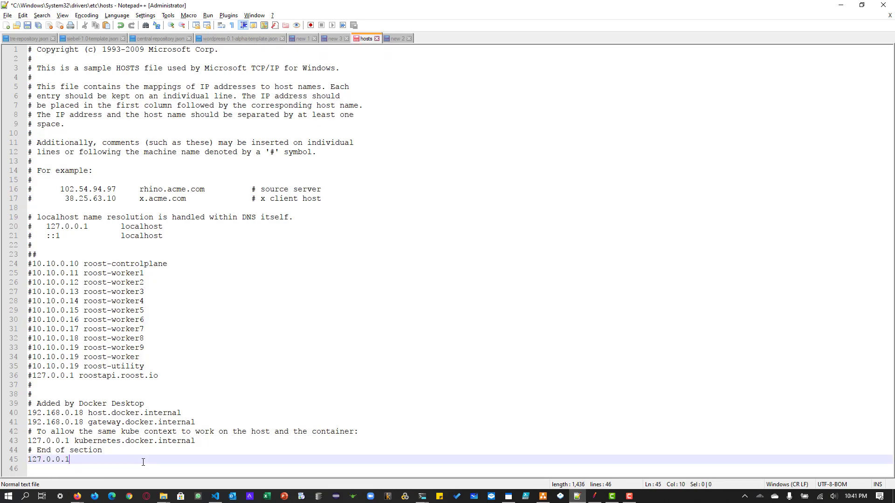
type("1")
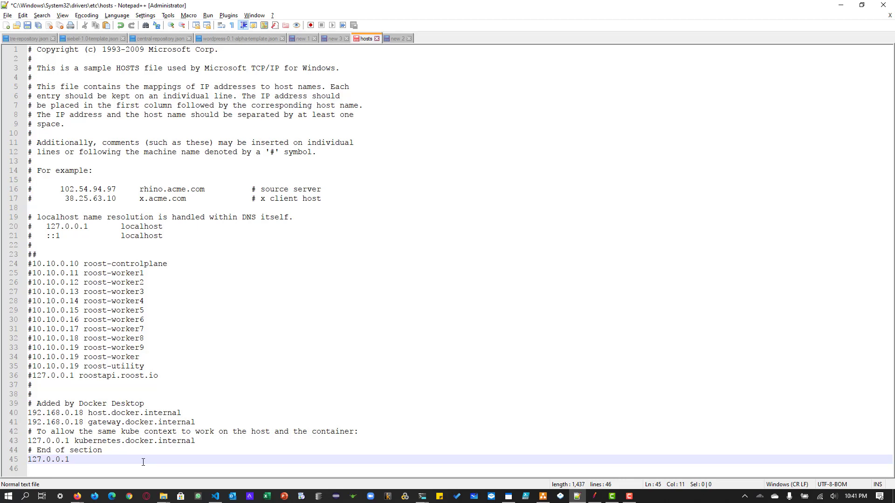
type("opensource")
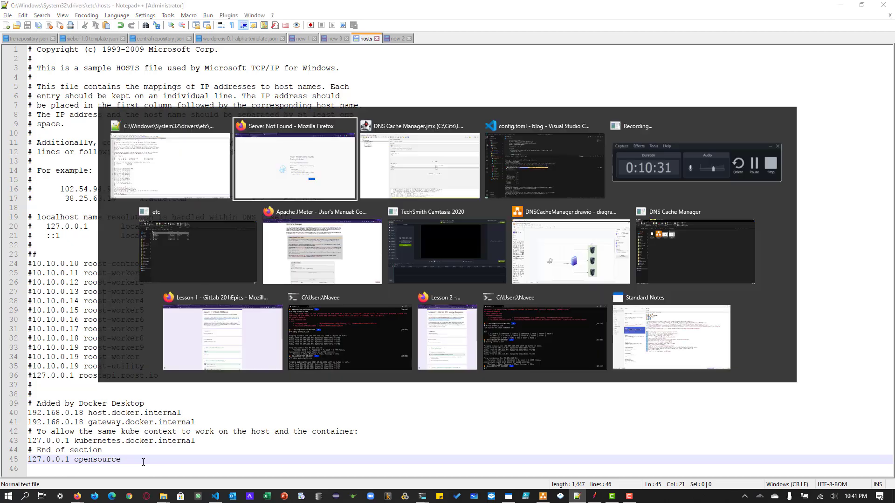
Step: Reload opensource:1313 so the blog home page loads, then return to JMeter
left_click(294, 159)
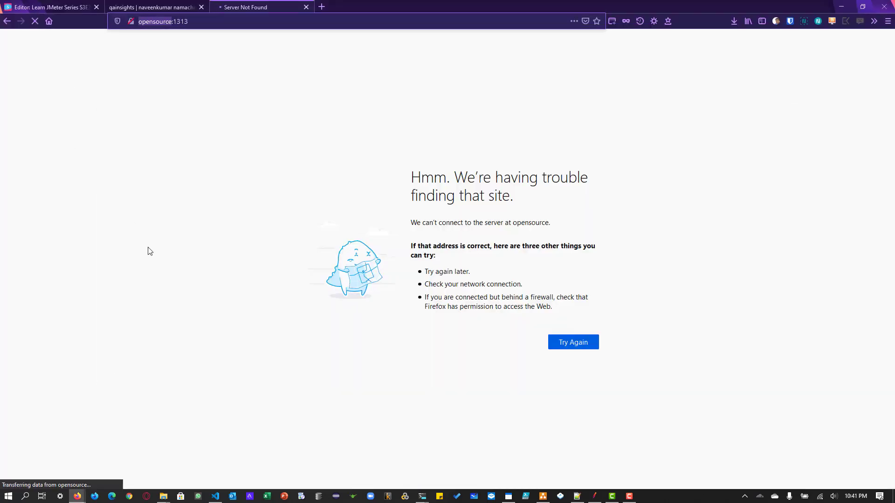
left_click(572, 342)
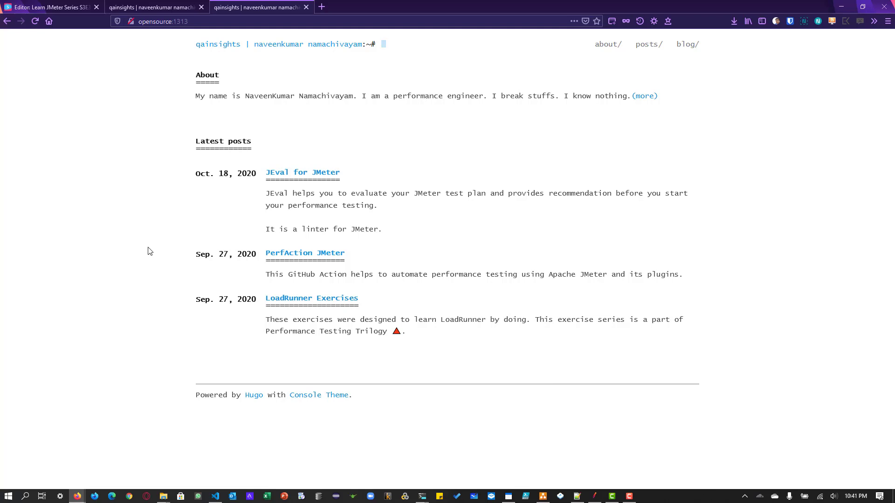
key("alt+tab")
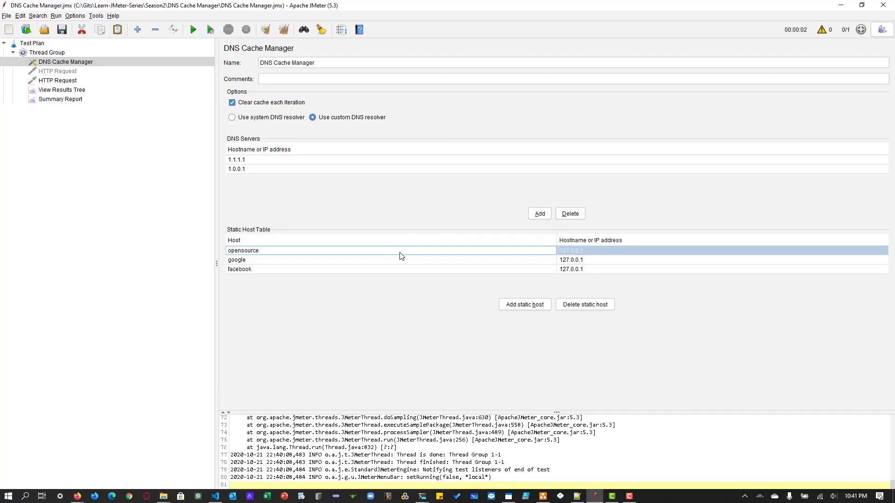
mouse_move(329, 162)
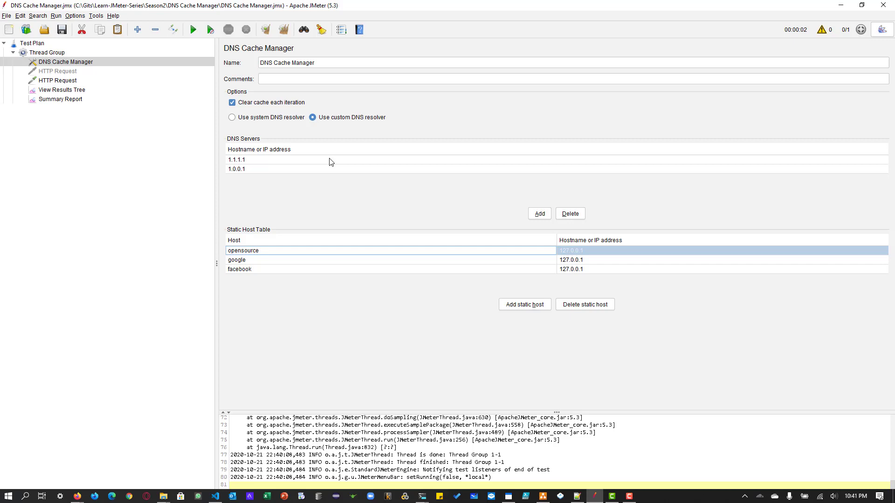
mouse_move(312, 273)
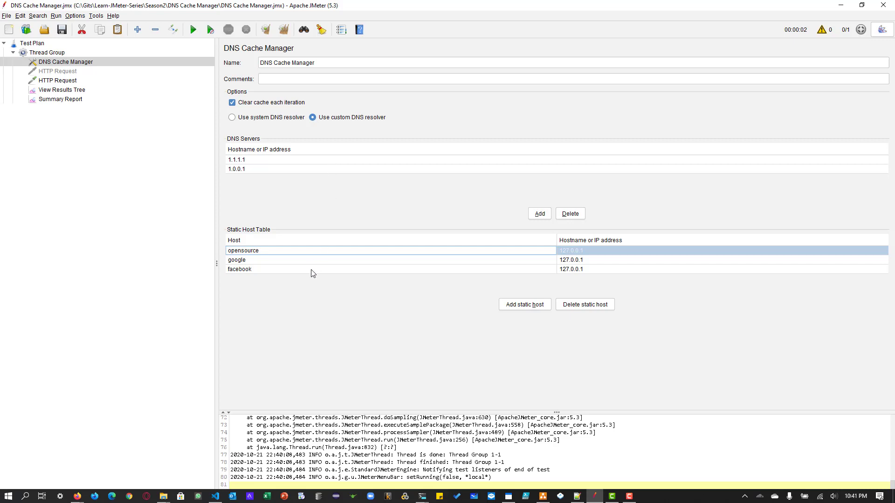
left_click(314, 260)
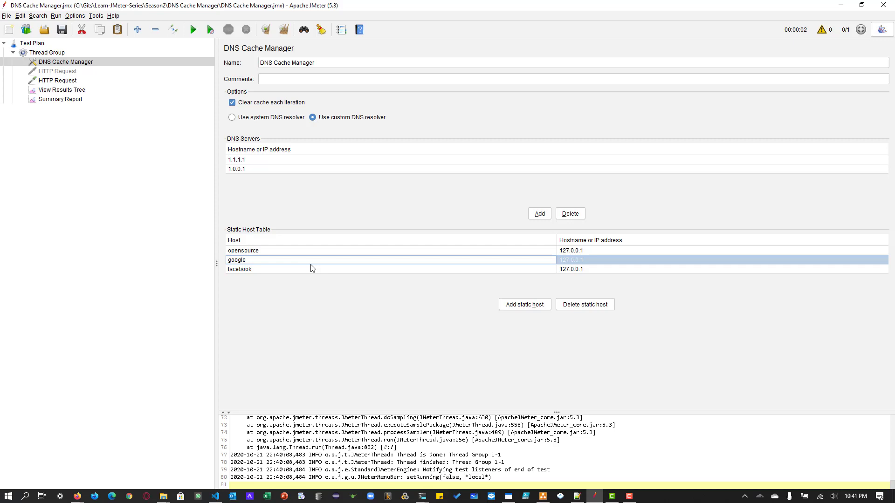
left_click(239, 268)
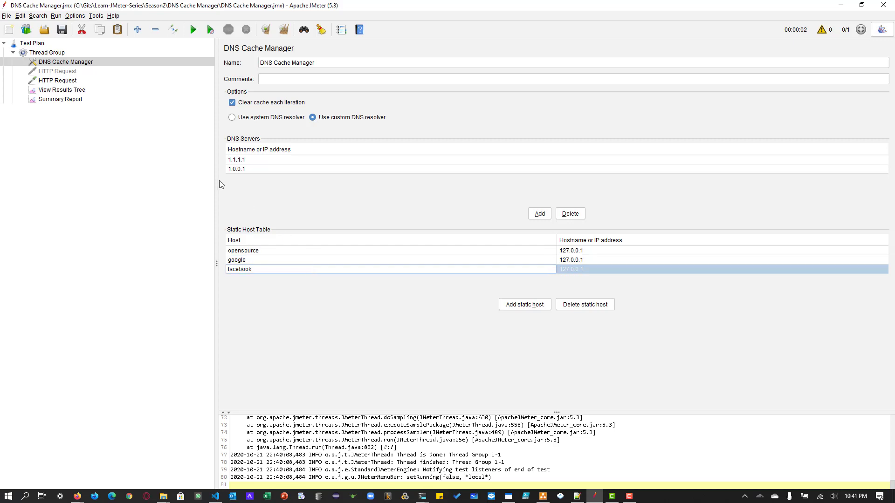